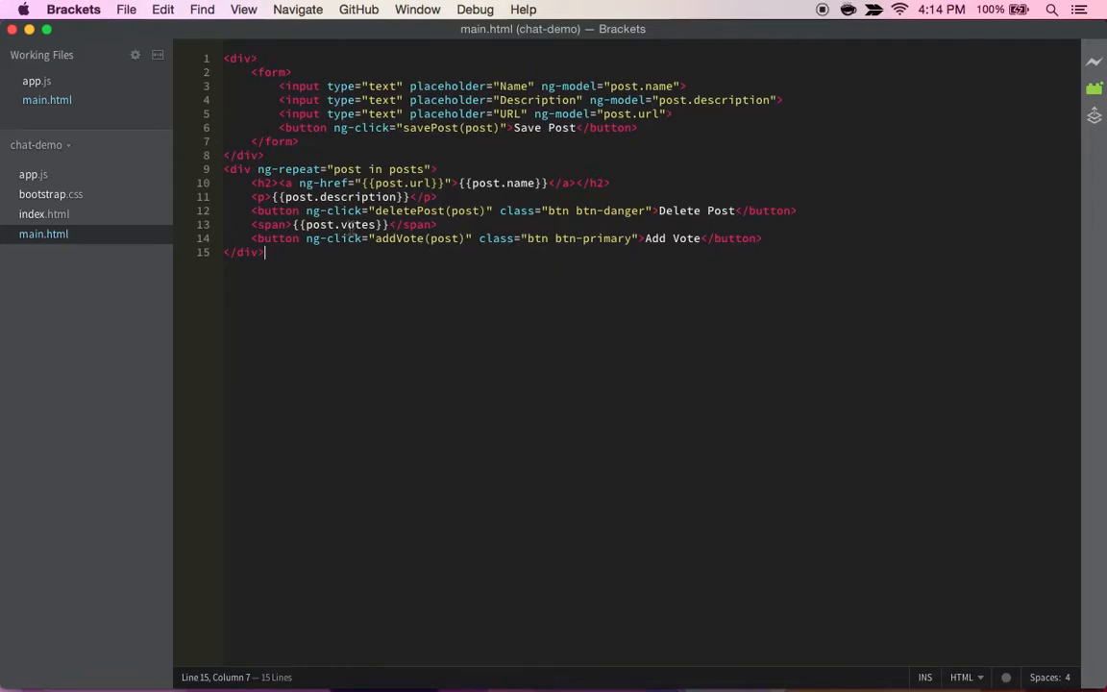
Step: Switch to Safari and delete the existing Apple post, leaving only the empty form
key("cmd+tab")
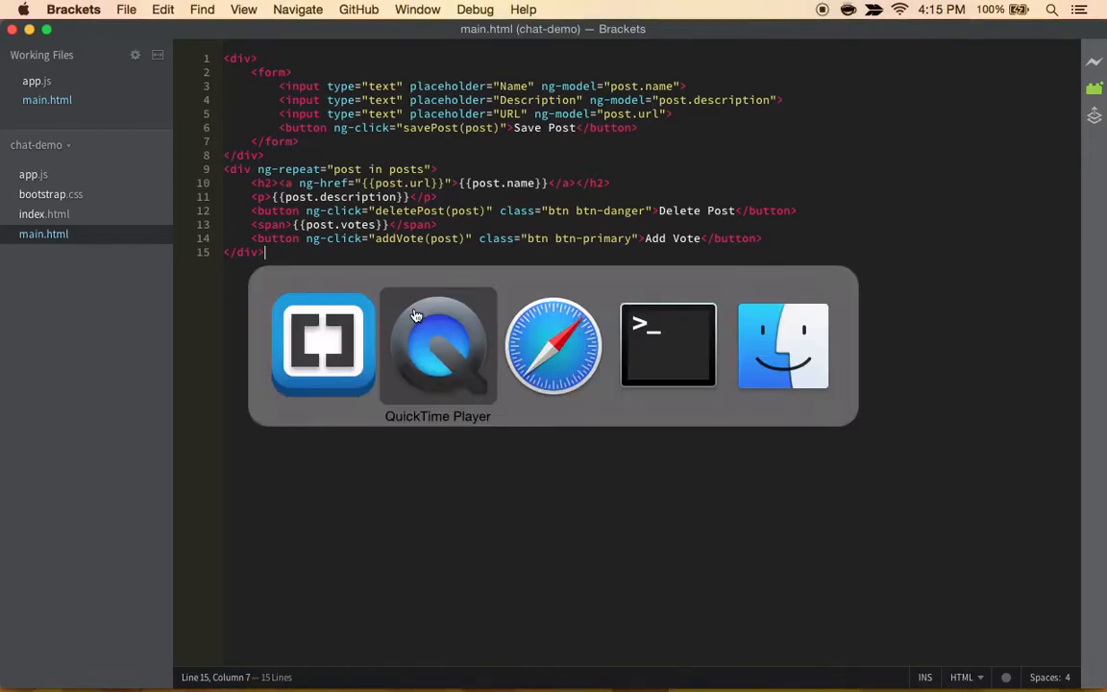
left_click(553, 344)
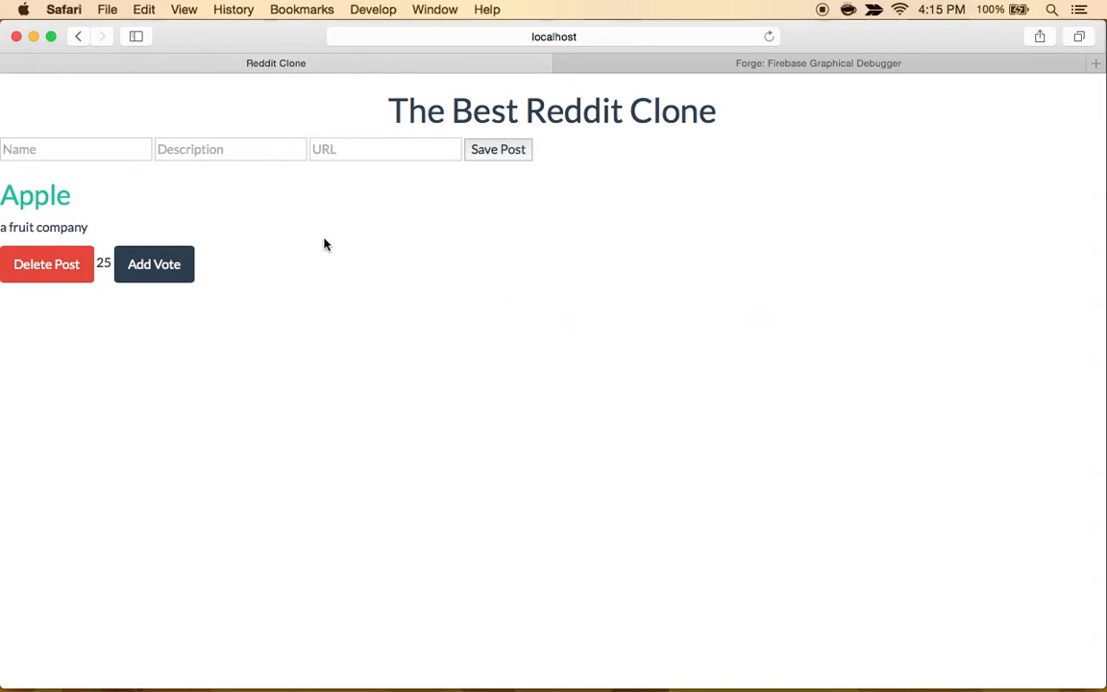
mouse_move(166, 281)
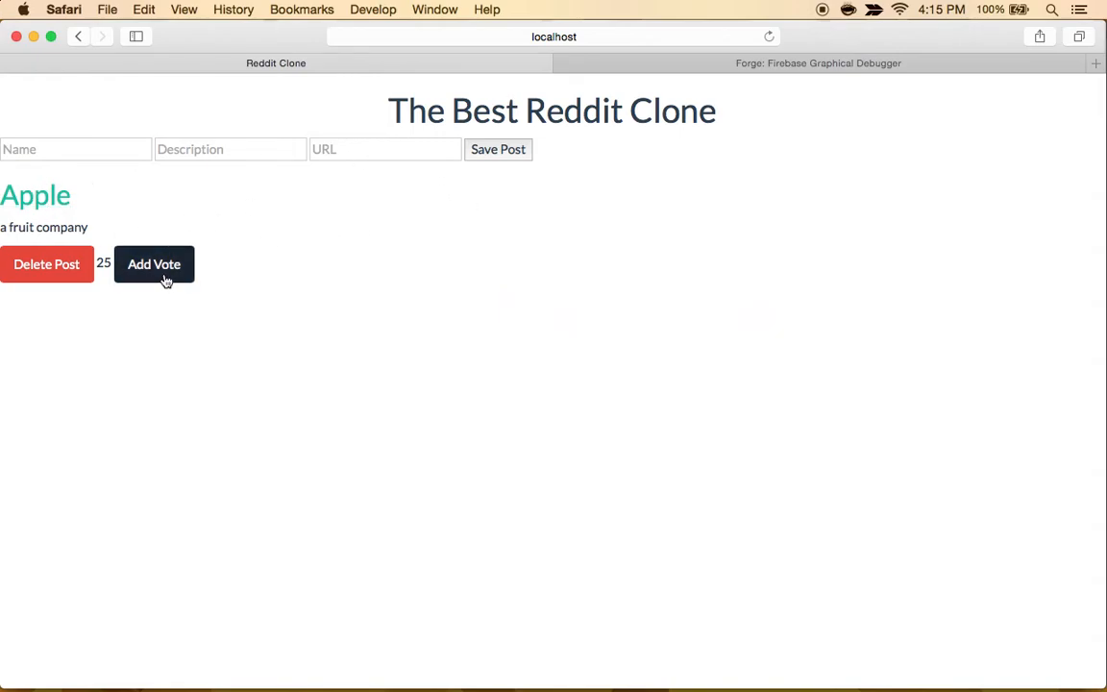
left_click(153, 265)
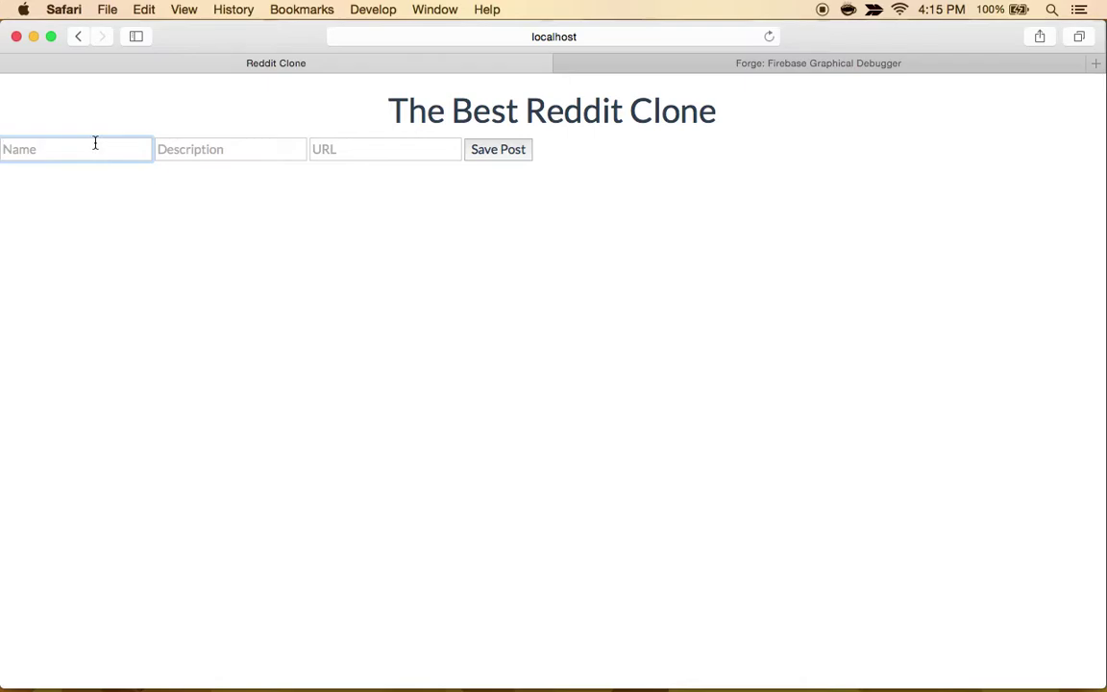
type("AngularJS")
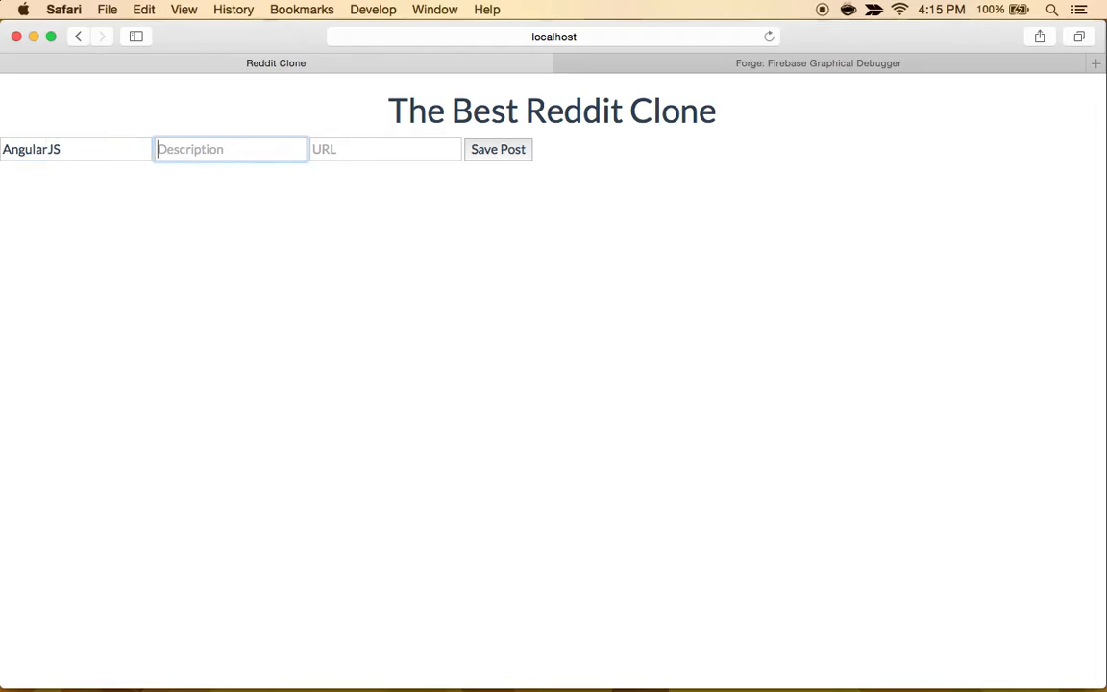
type("THE BEST")
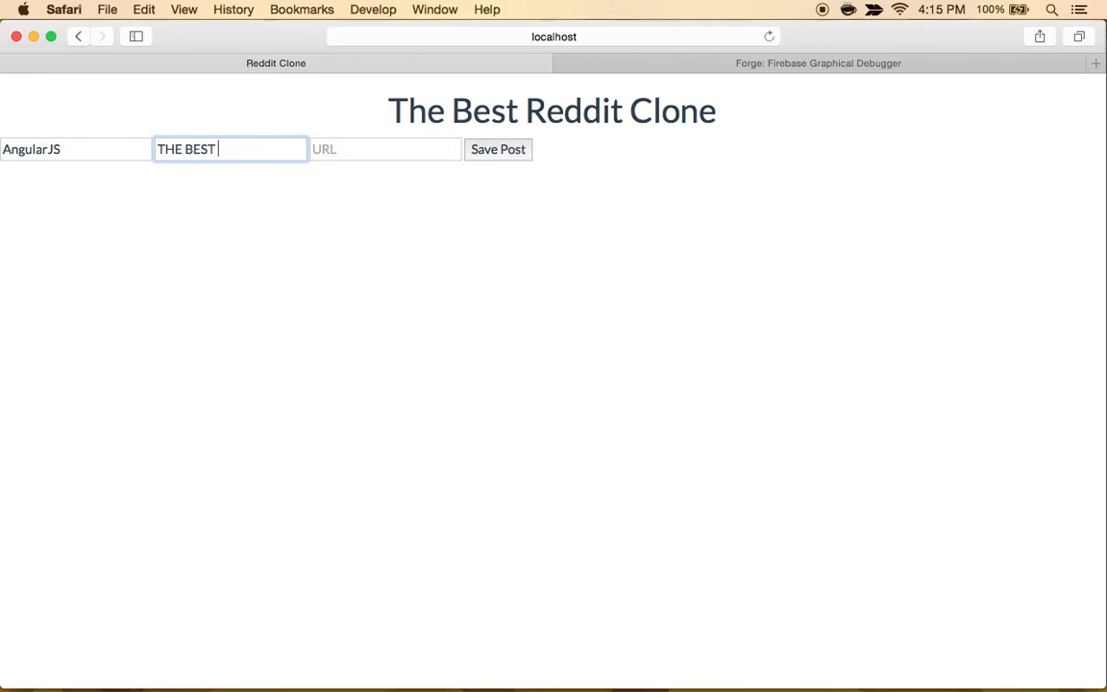
type("JS FRAMEWO")
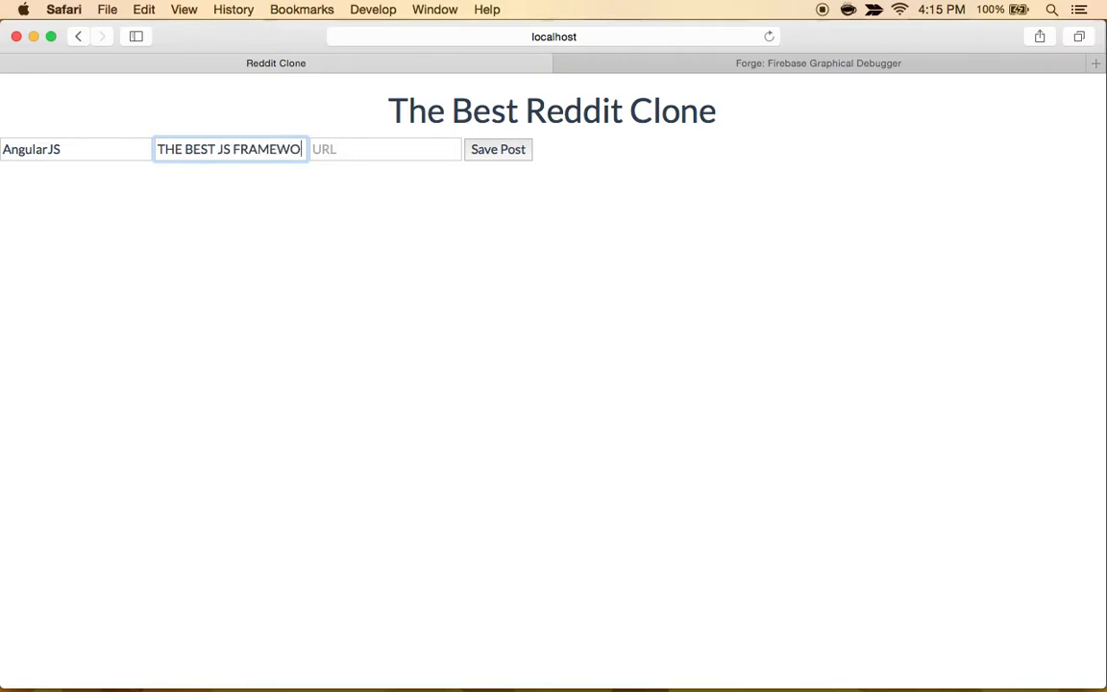
left_click(384, 150)
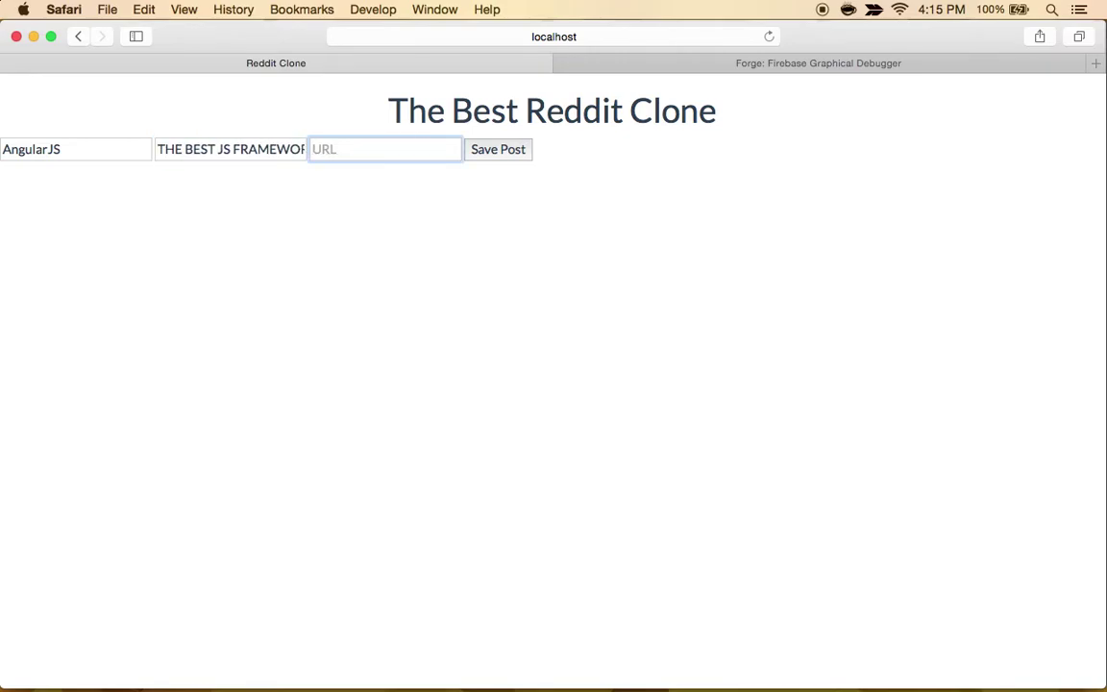
type("http://ang")
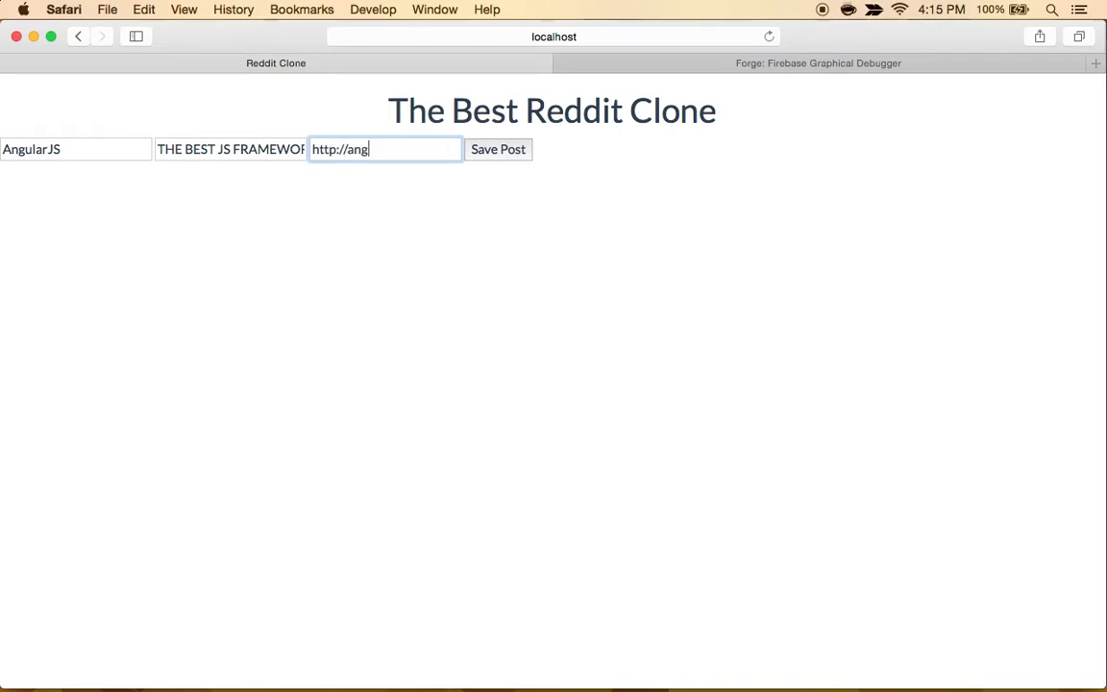
type("ularjs")
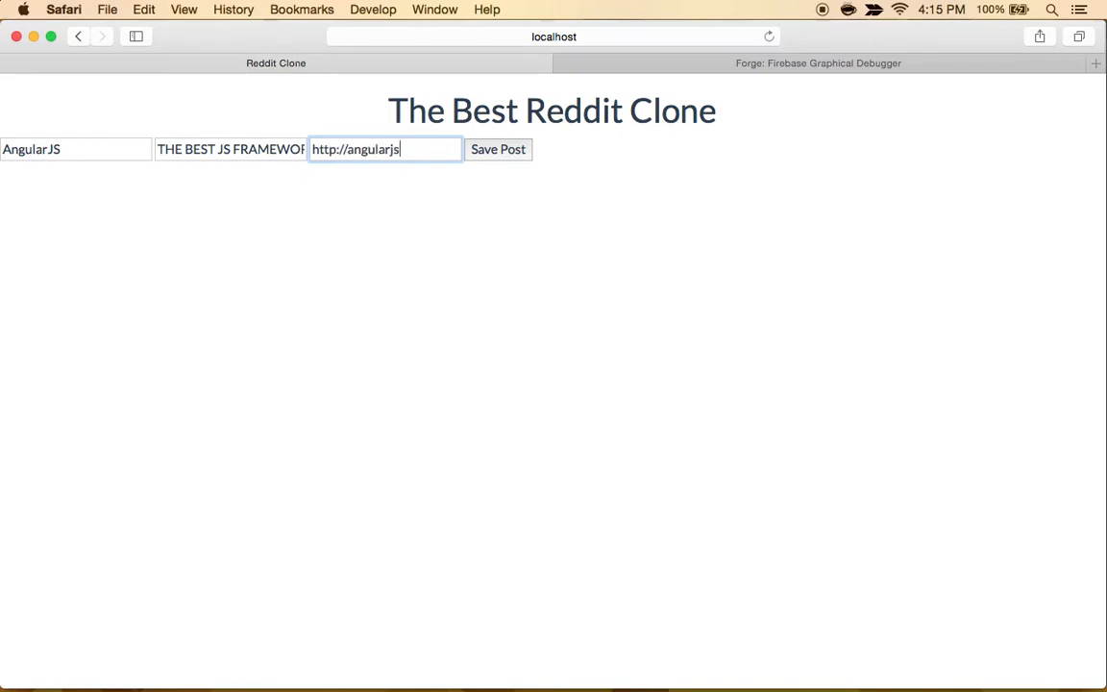
type(".com")
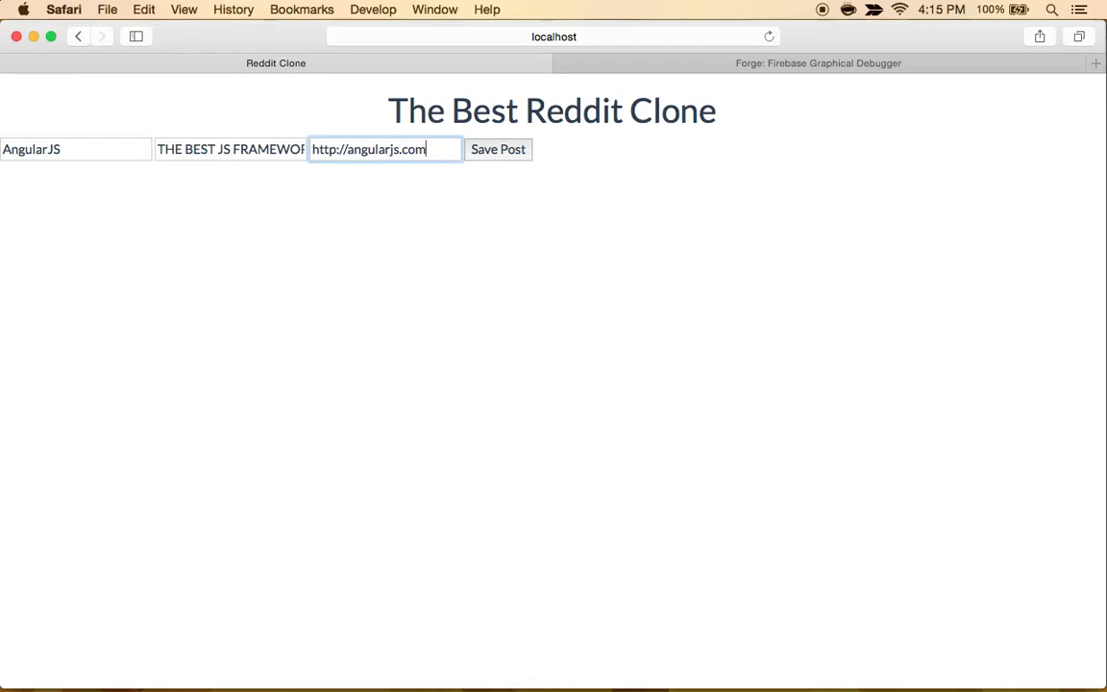
Step: Save the AngularJS post and check its stored record in the Firebase data view
left_click(498, 150)
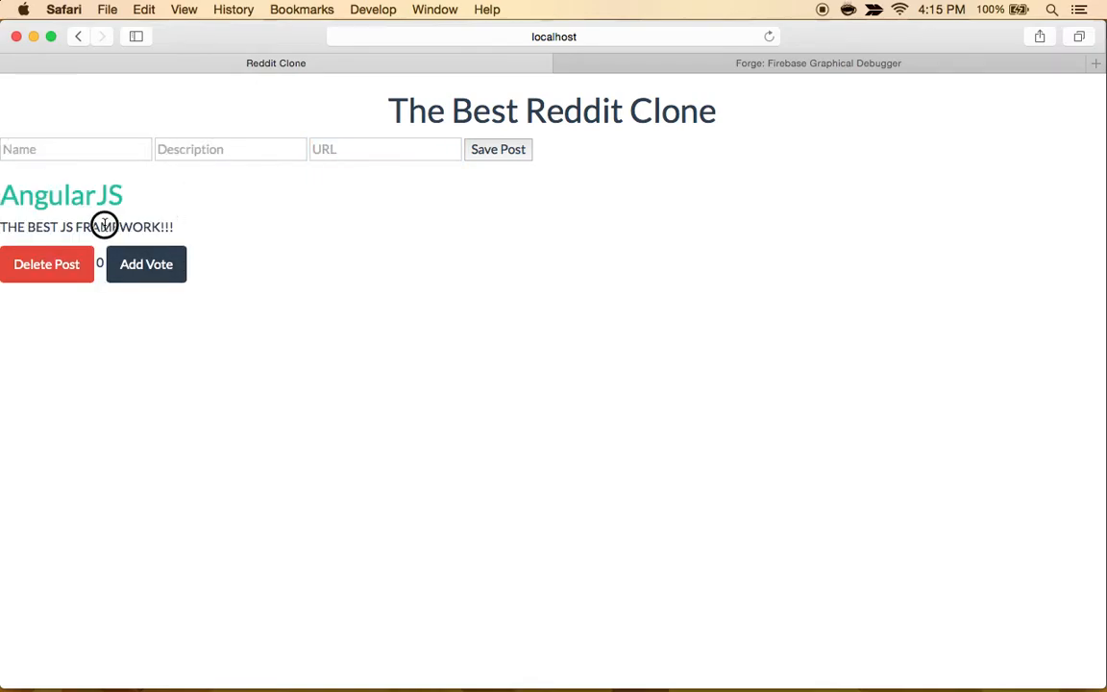
double_click(119, 227)
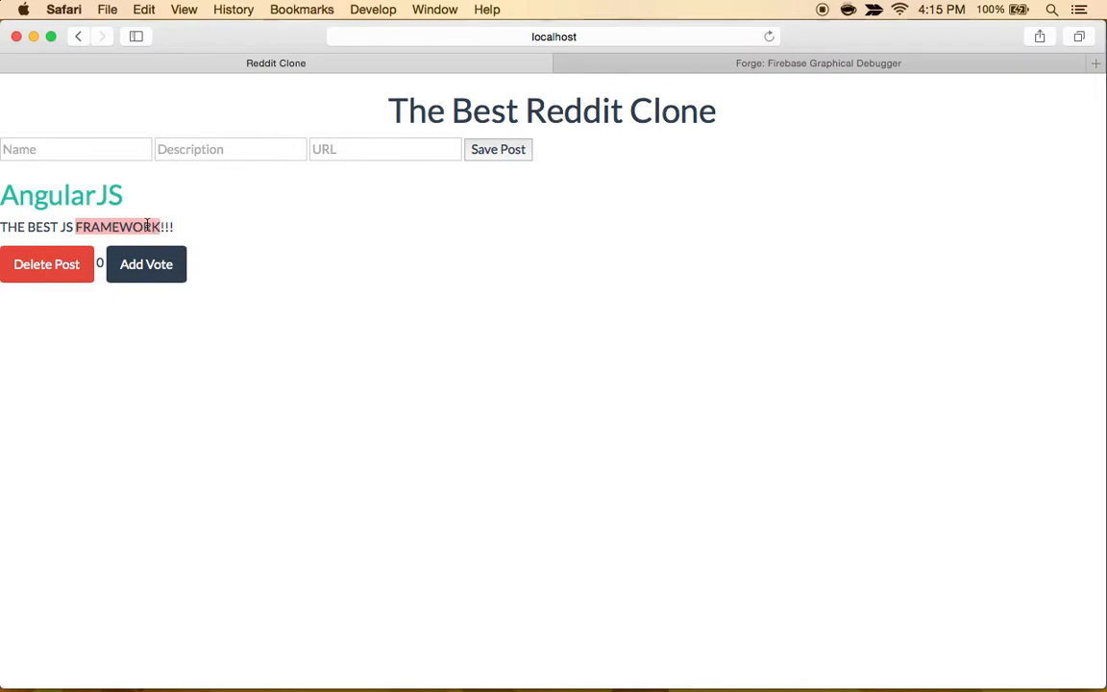
left_click(146, 265)
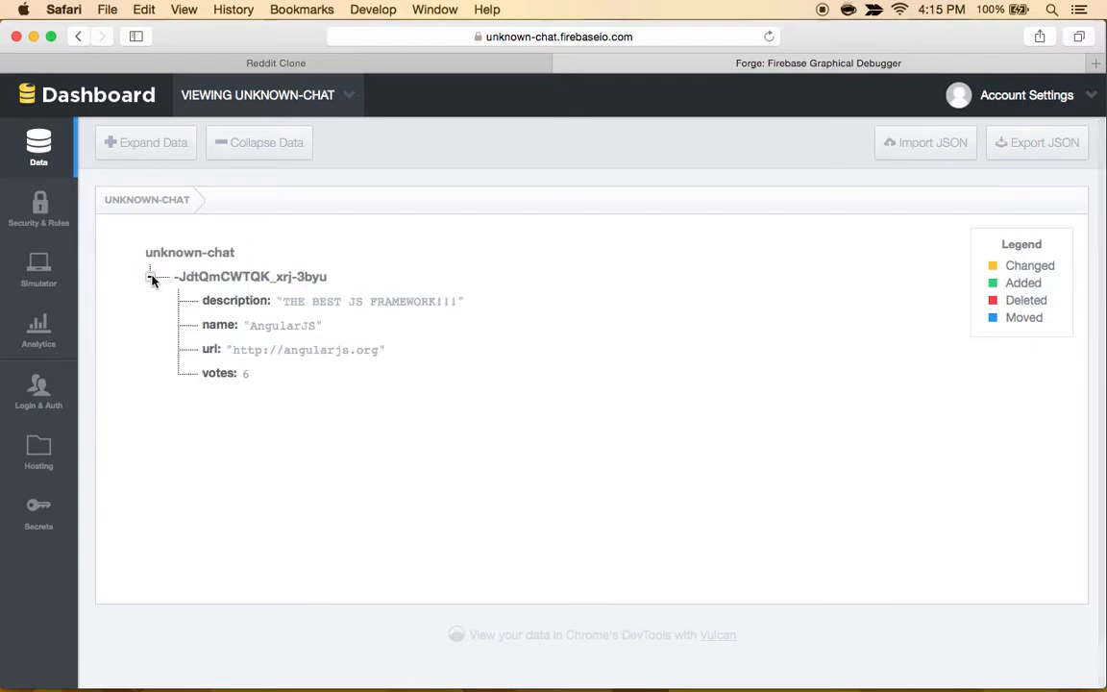
Step: Delete the AngularJS record in the Firebase Dashboard so the data shows null
left_click(277, 61)
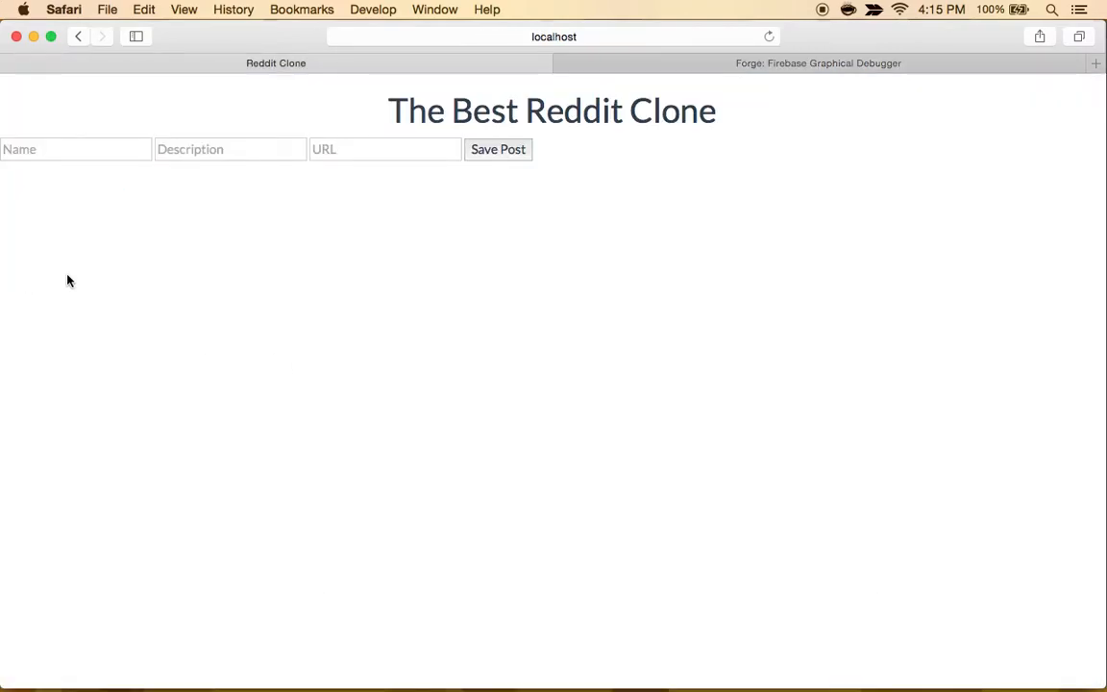
left_click(827, 63)
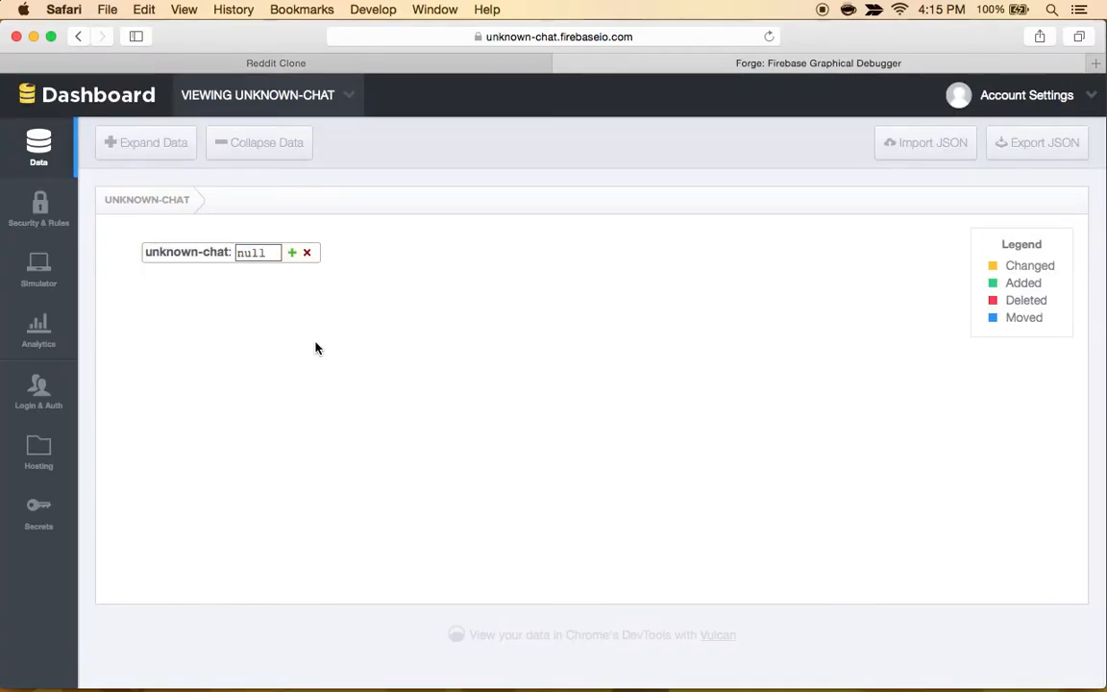
left_click(277, 62)
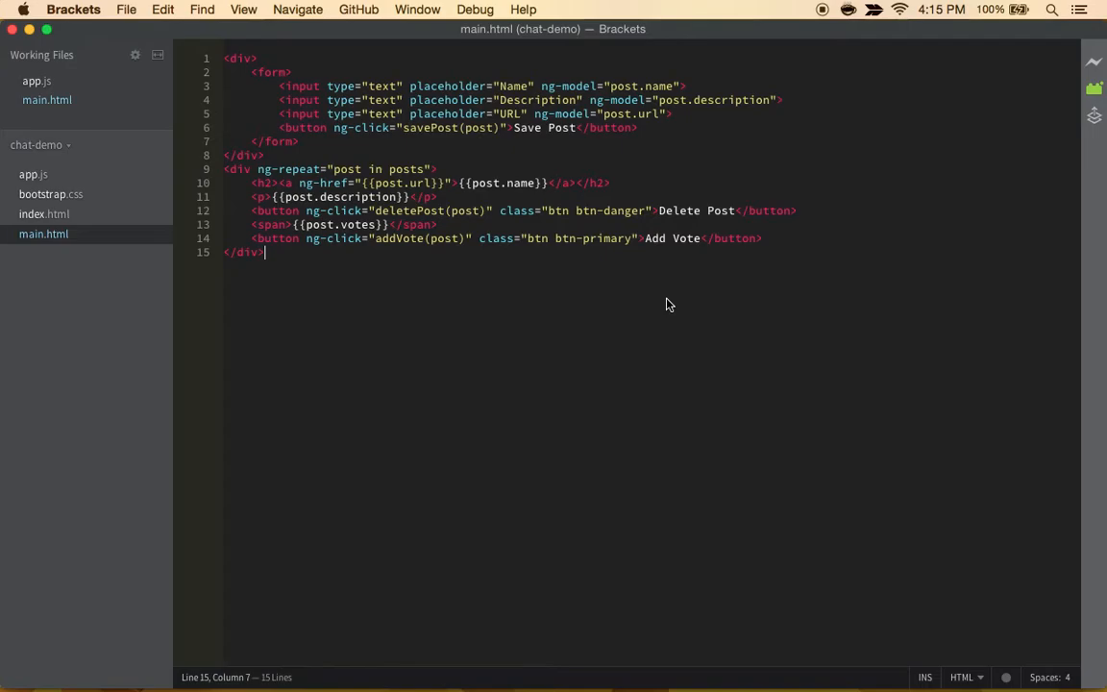
Step: Wrap the Name input in a <div class="form-group"> and remove its placeholder attribute
key("Enter")
type("<div></div>")
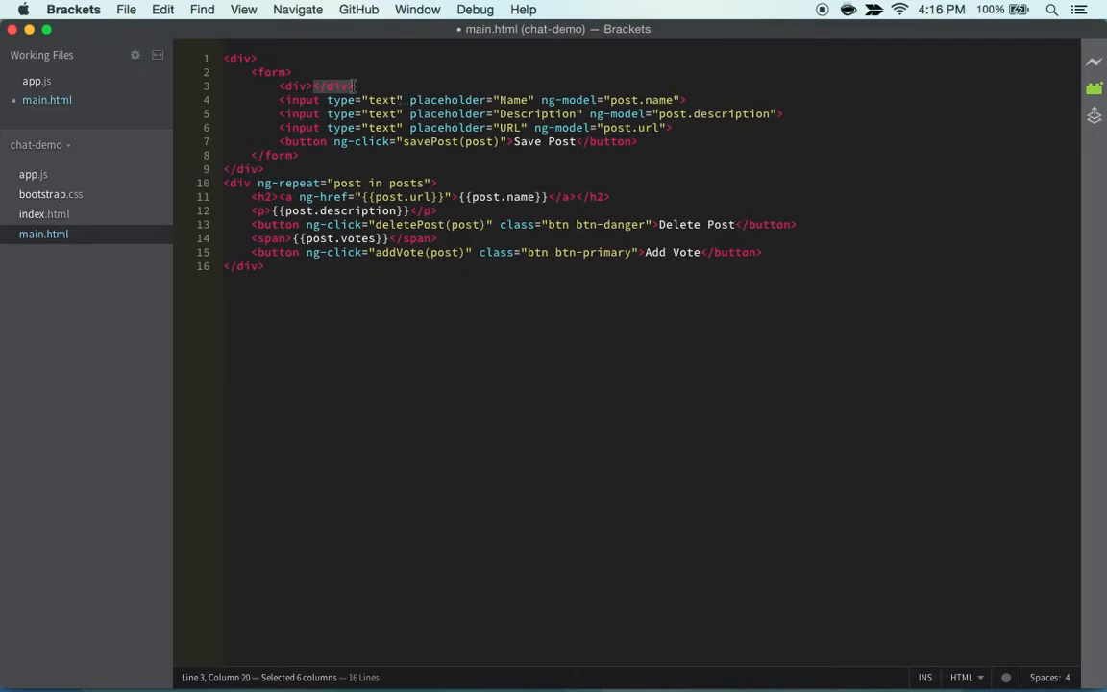
type("fo")
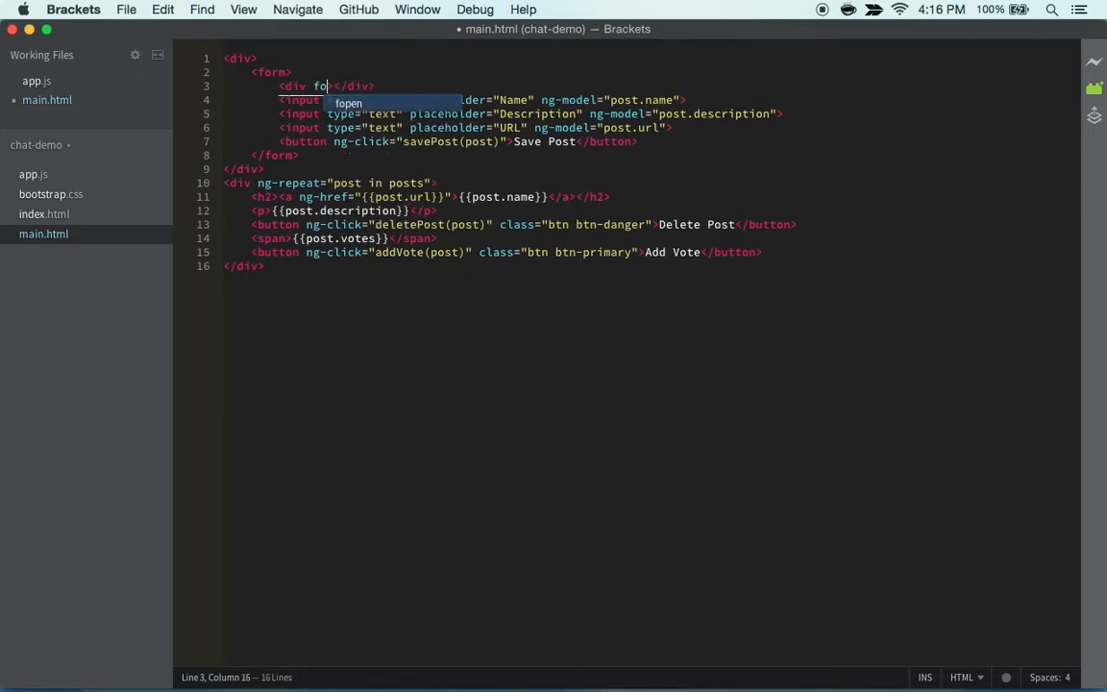
type("class=\"form-group\">")
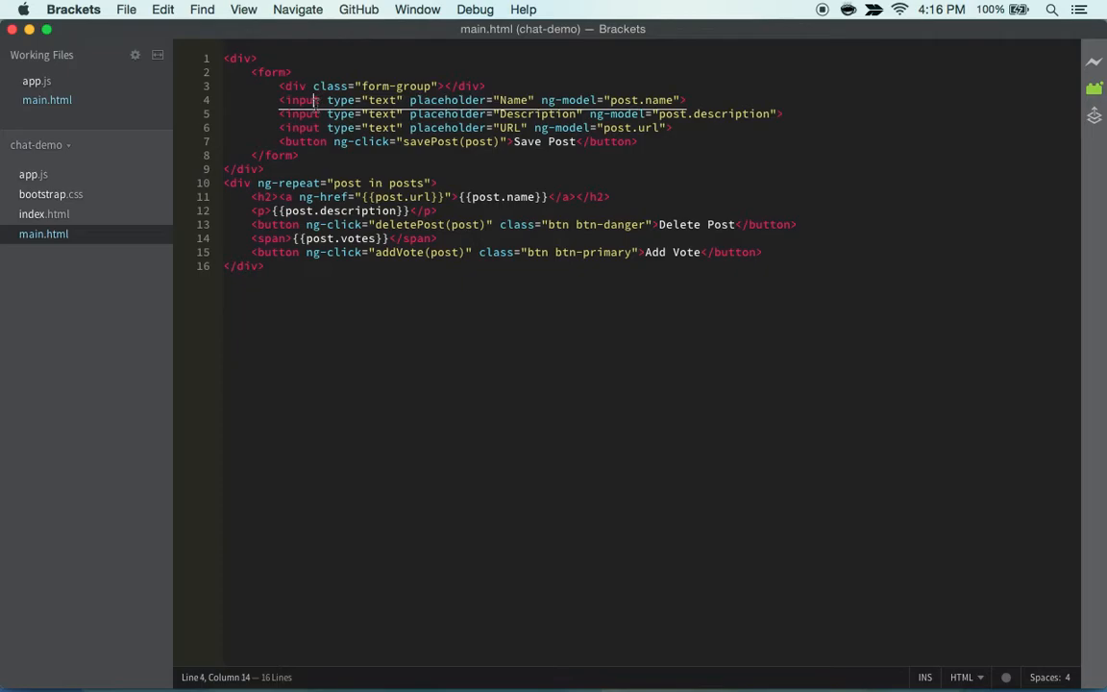
key("Enter")
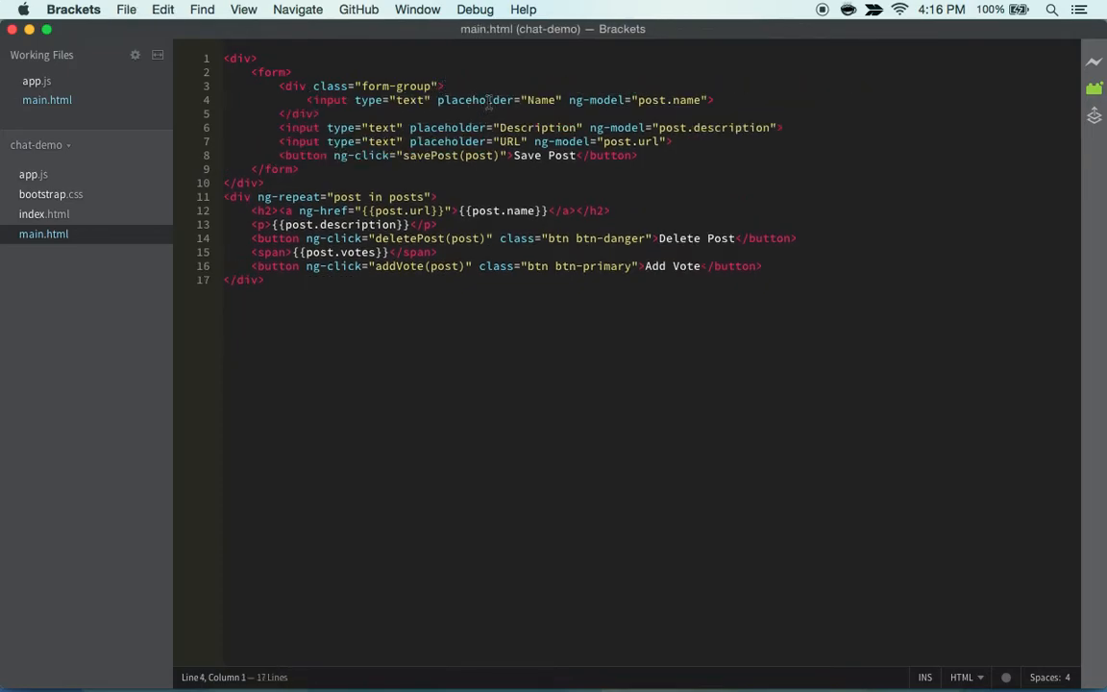
left_click(450, 85)
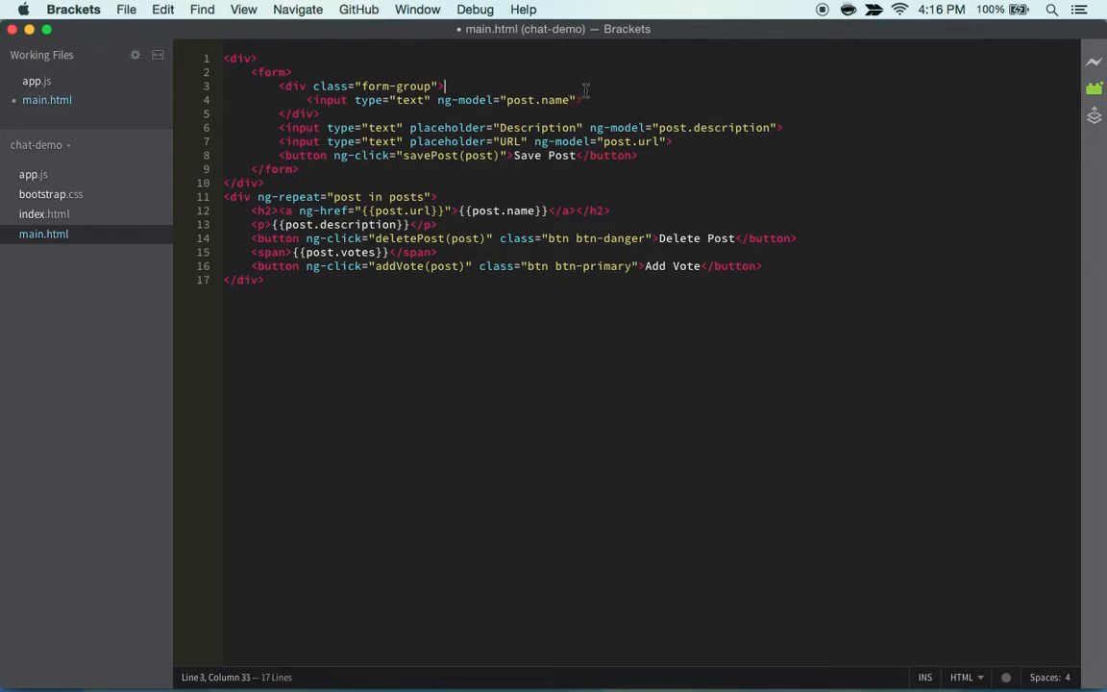
Step: Add a control-label with for="focusedInput" reading Post Name above the Name input
type("<label></label>")
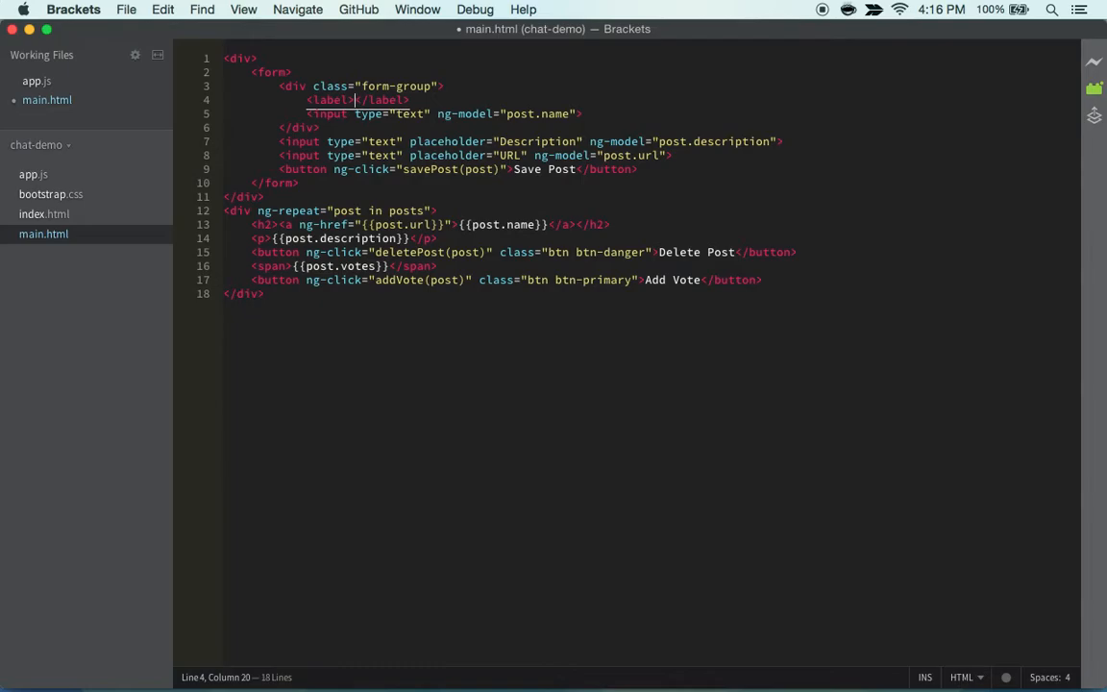
type("class=\"c")
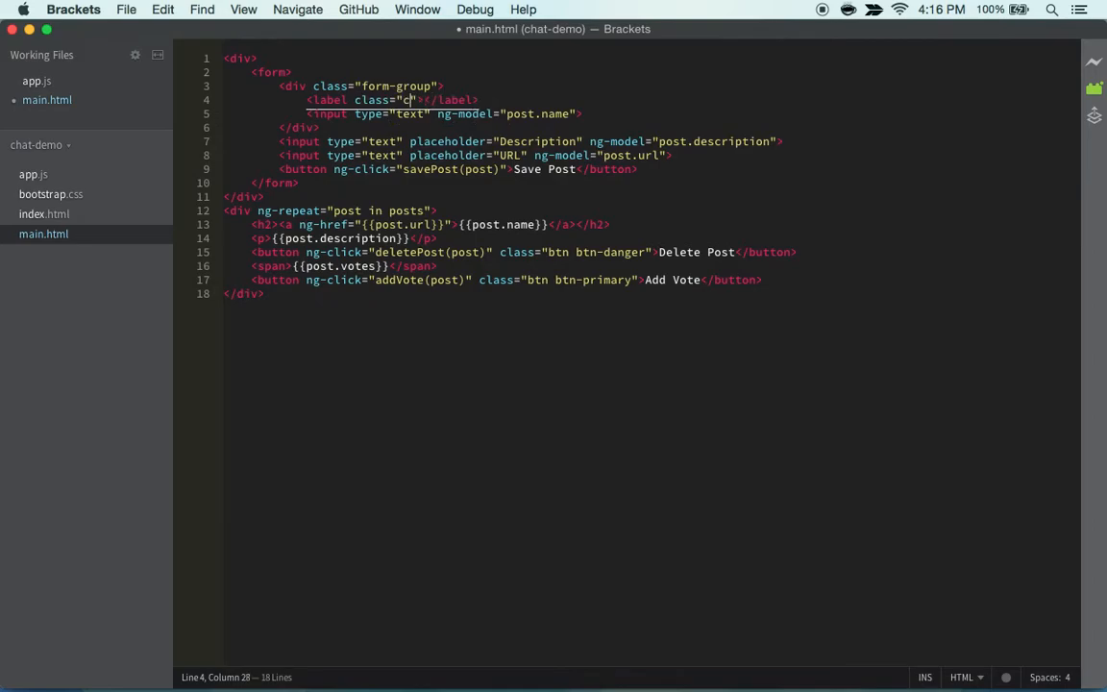
type("ontrol")
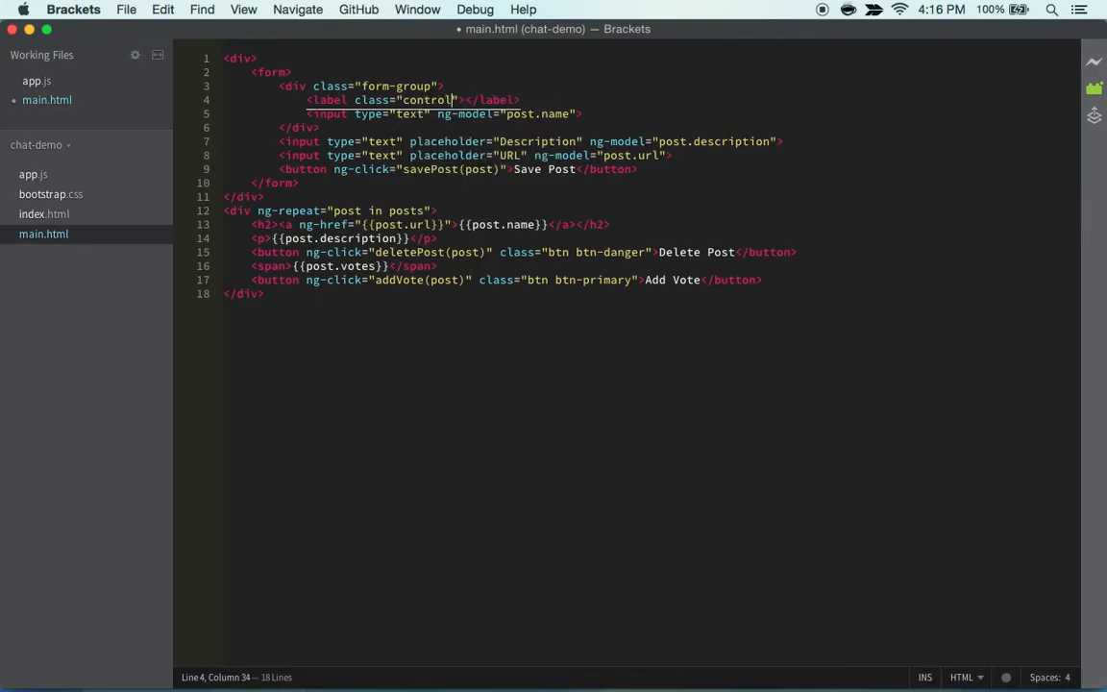
type("-label")
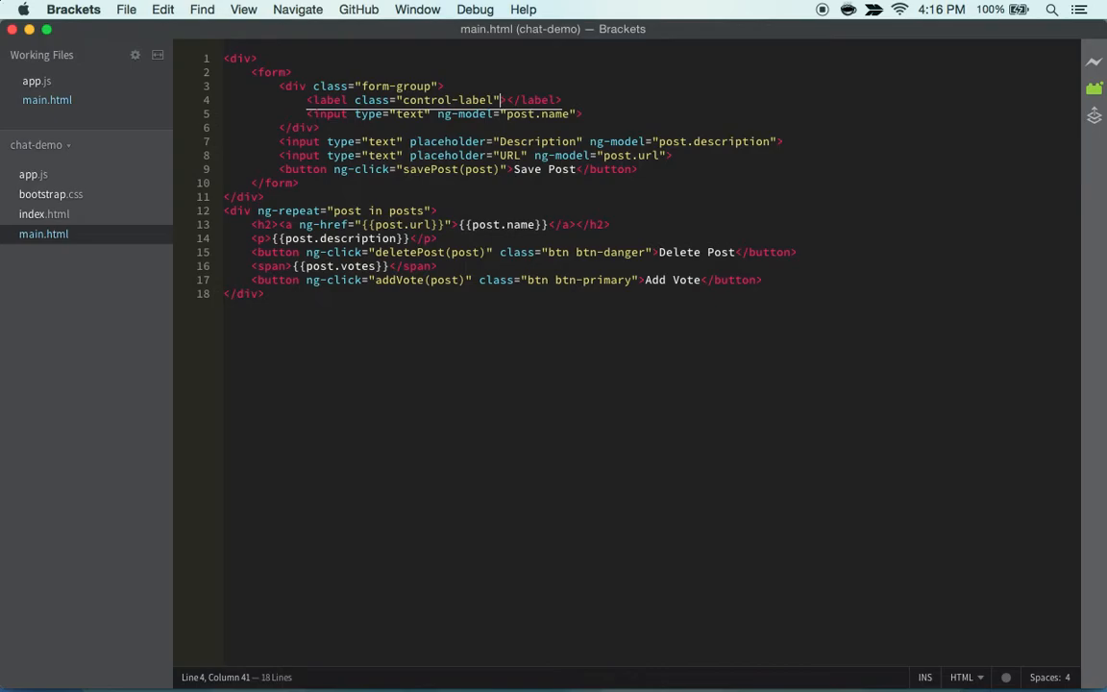
type("for=\"\"")
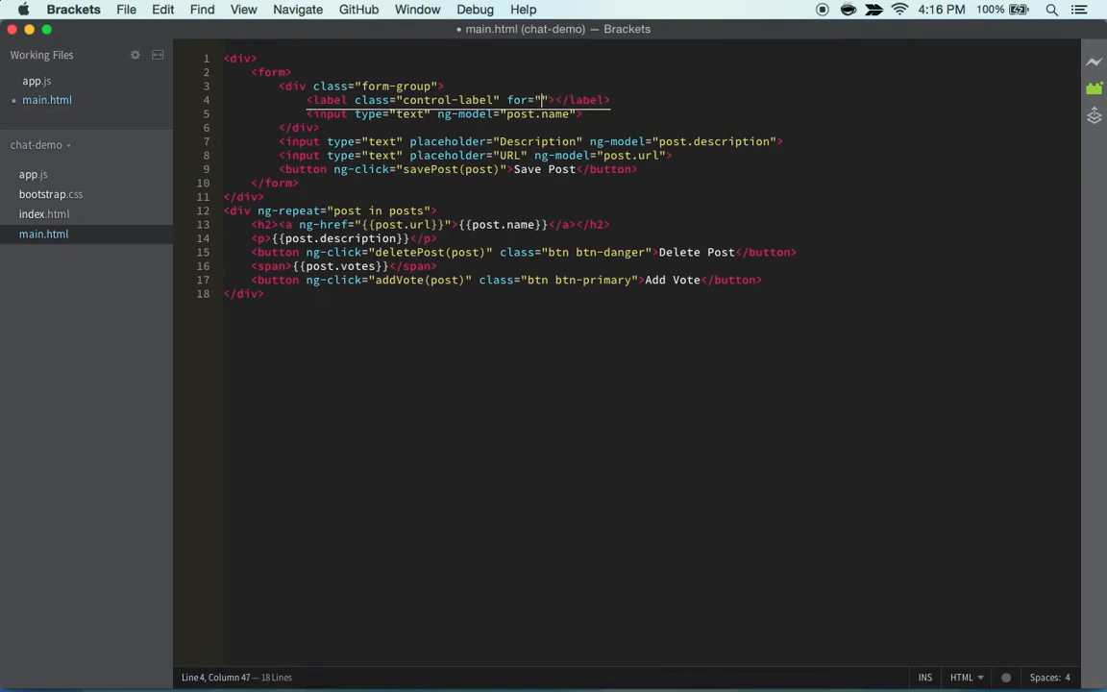
type("focusedInput")
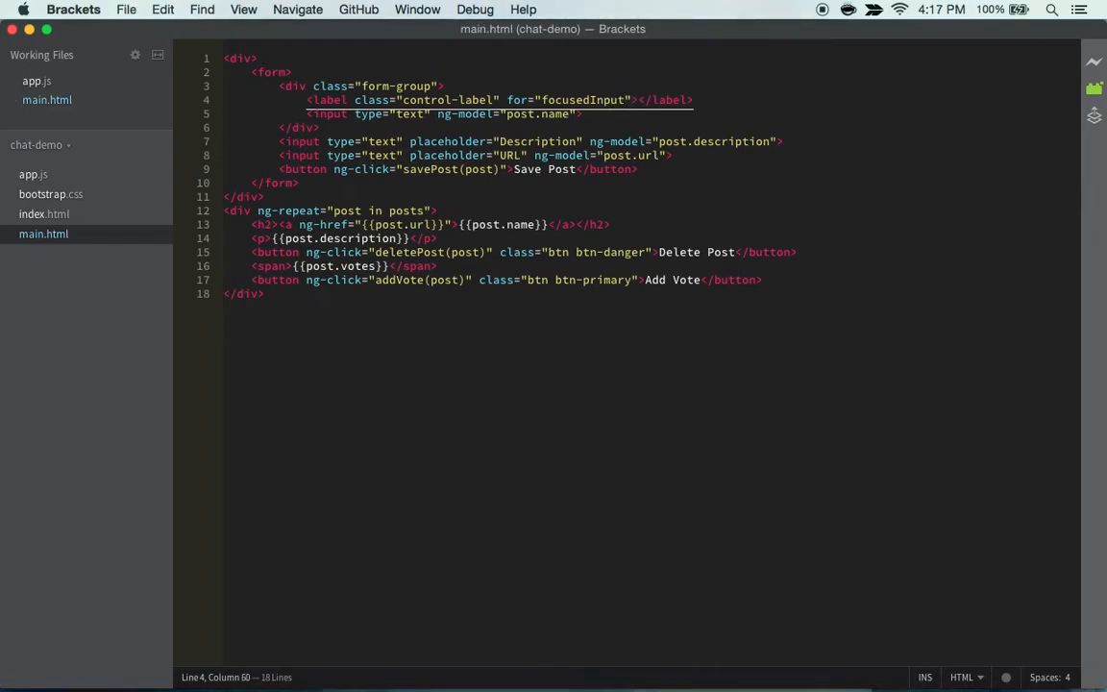
type("Post")
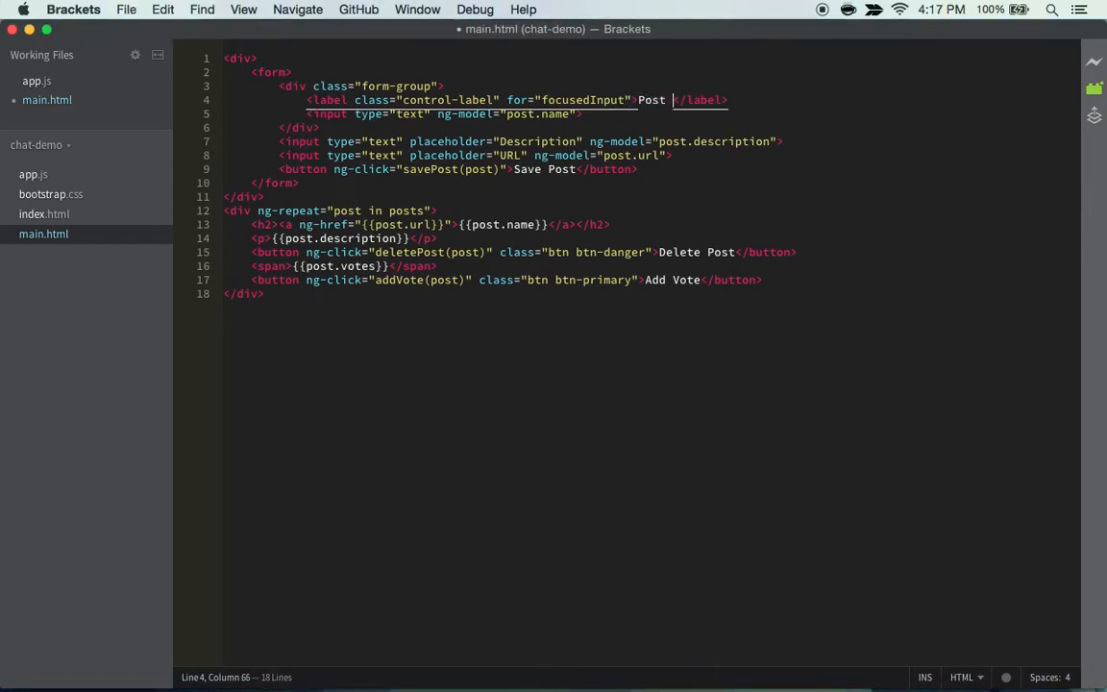
type("Name")
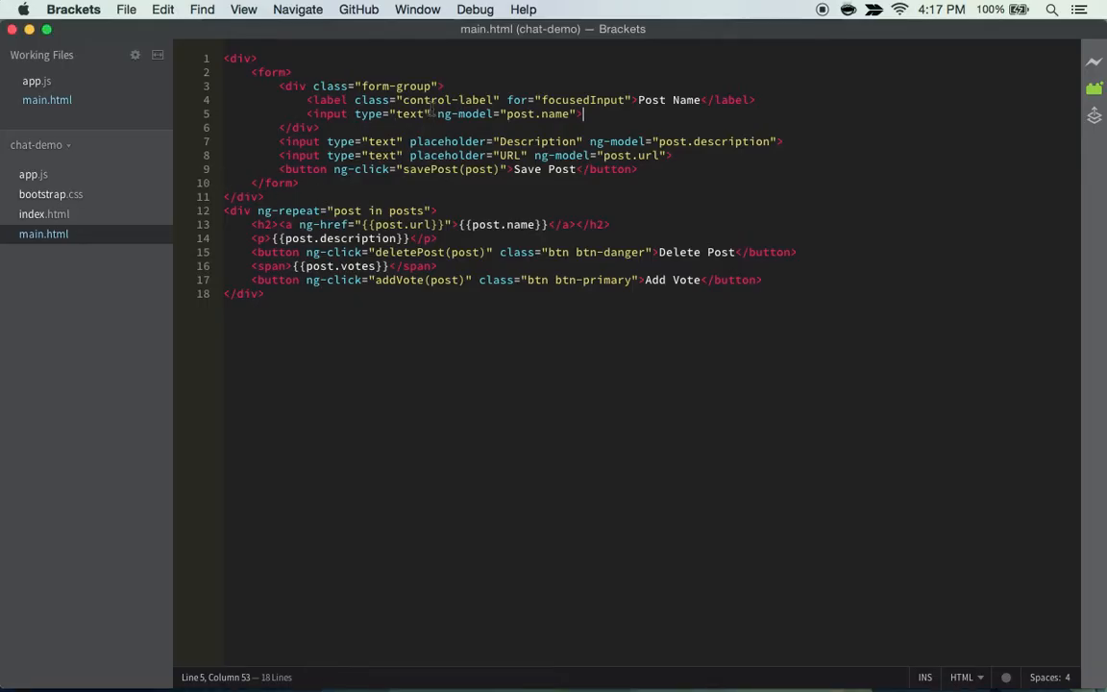
Step: Add class="form-control" to the post.name input and save main.html
type("class=\"\"")
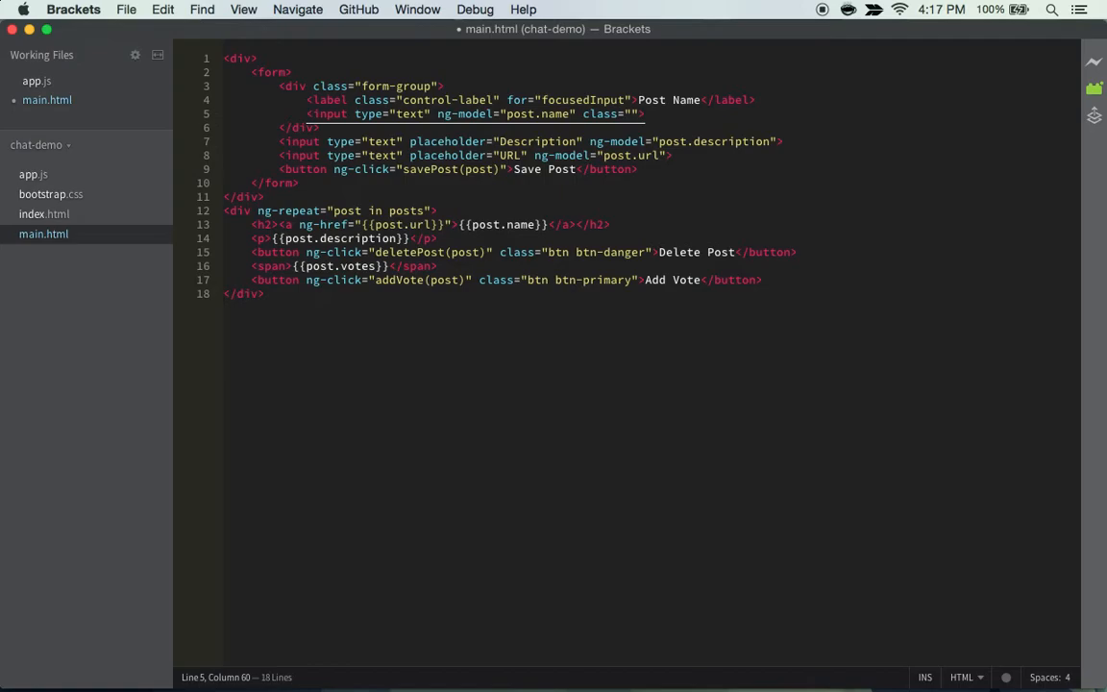
type("form")
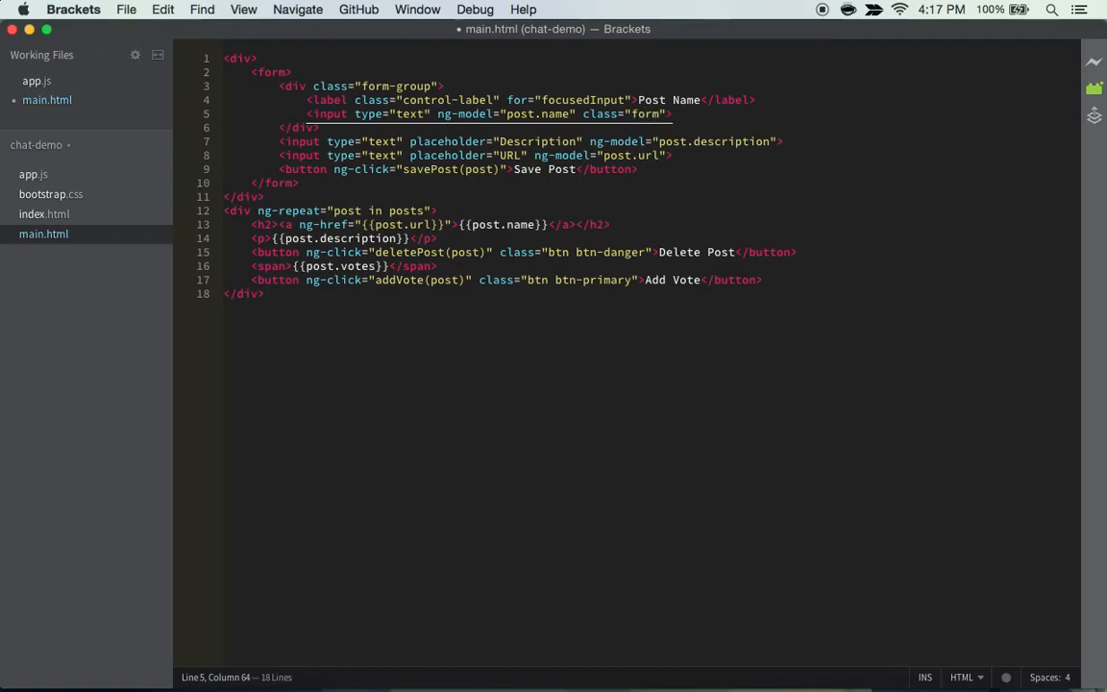
type("-controller")
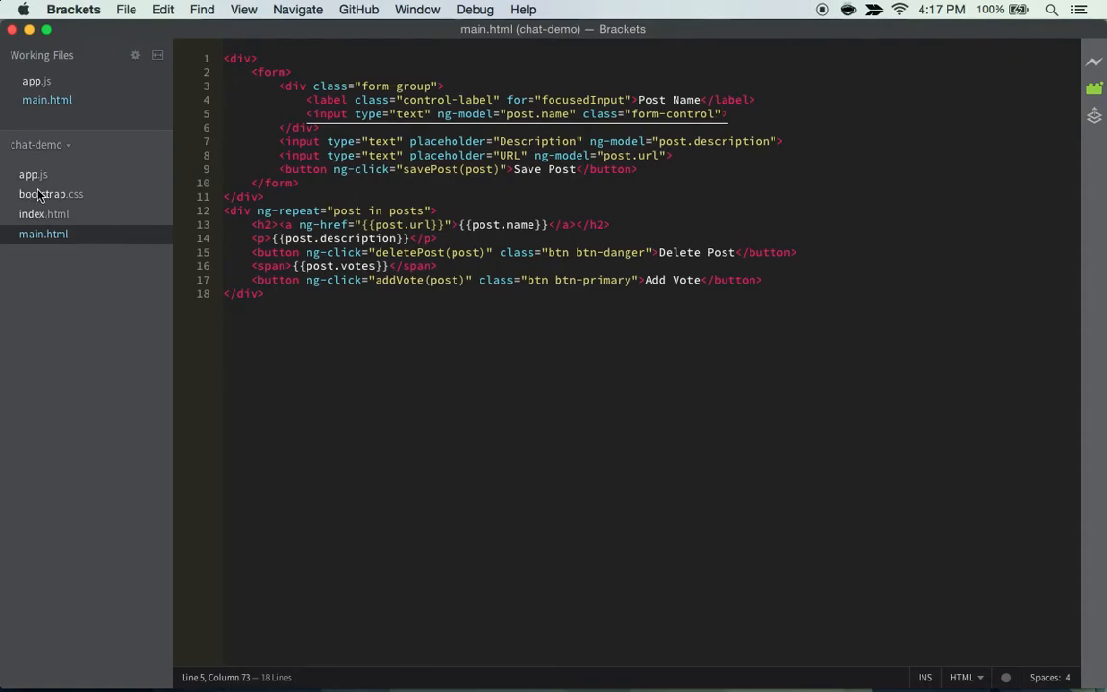
Step: Style index.html body at width 80% with margin 0 auto, then add description/URL form-groups and a btn-block Save button in main.html
left_click(44, 214)
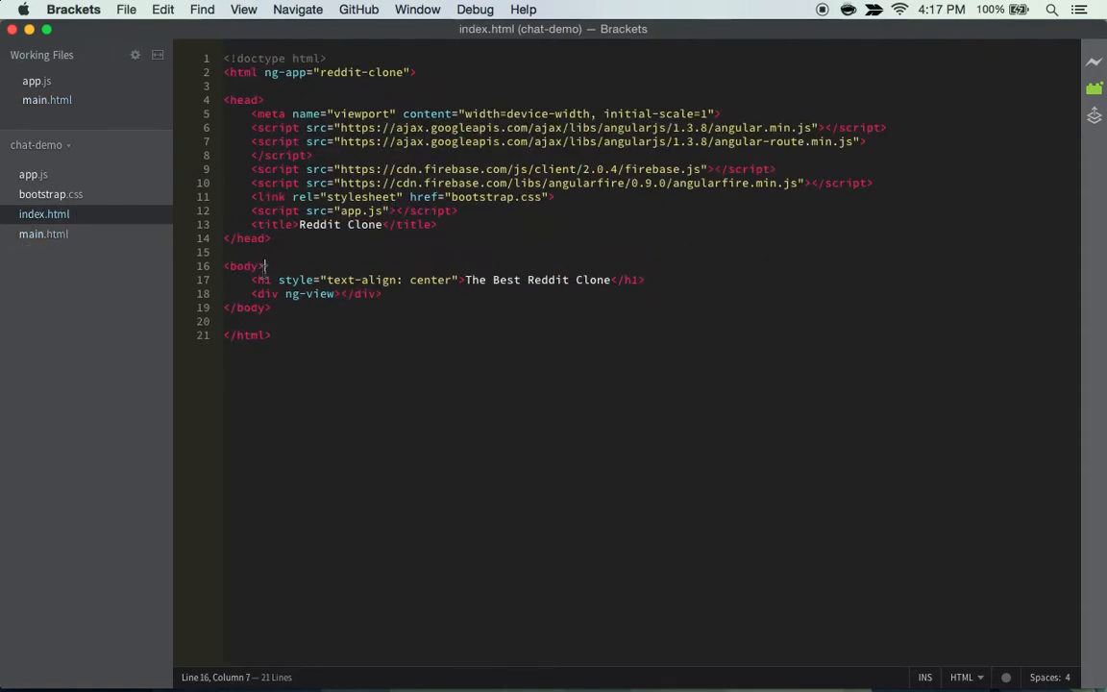
type("style=\"\"")
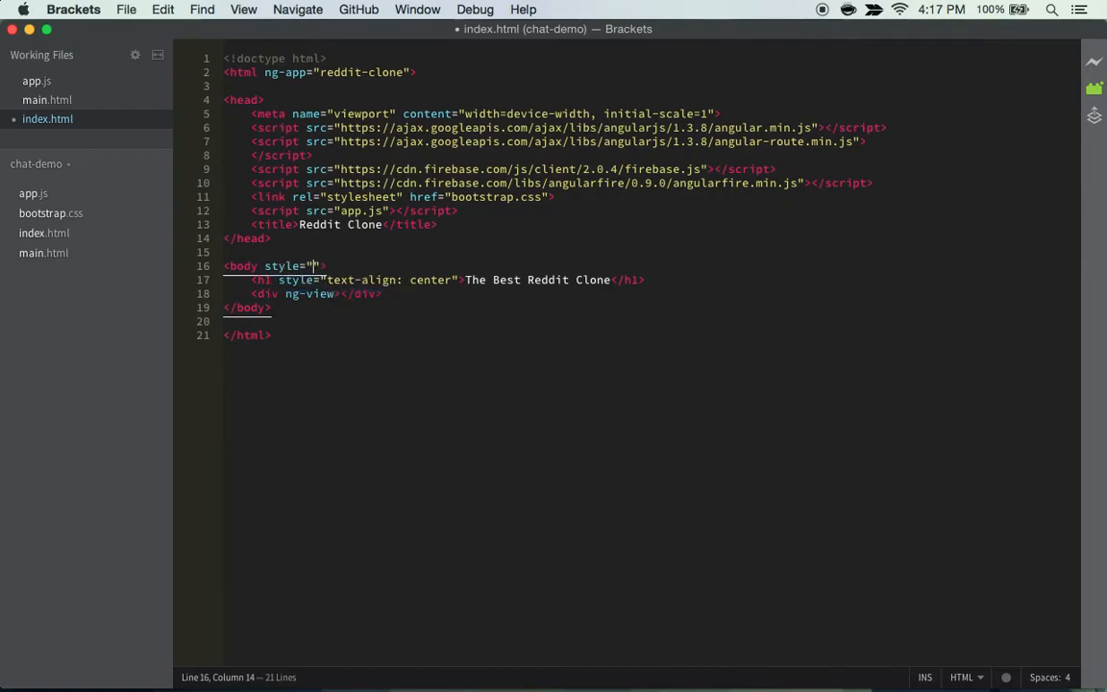
type("margin:")
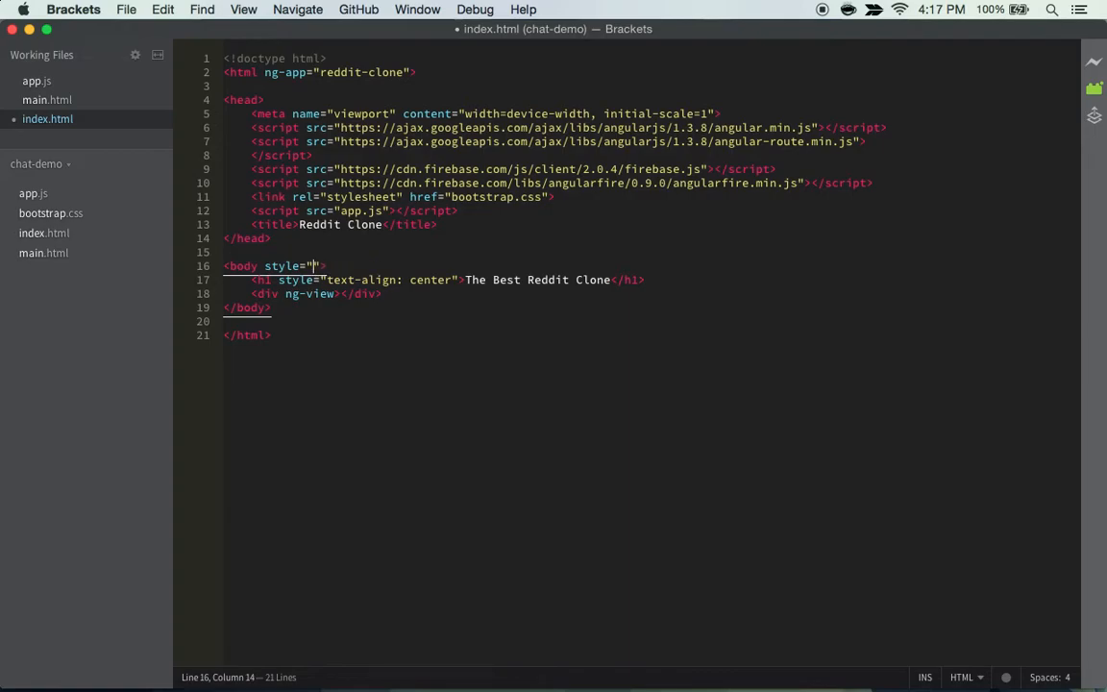
type("width:")
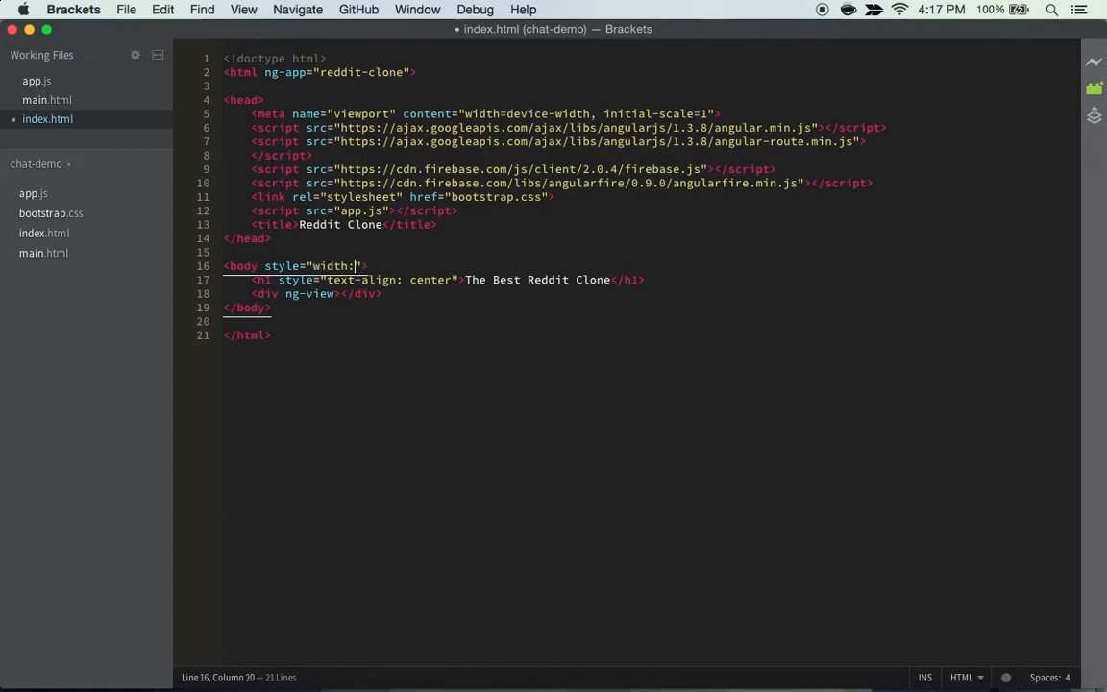
type("80")
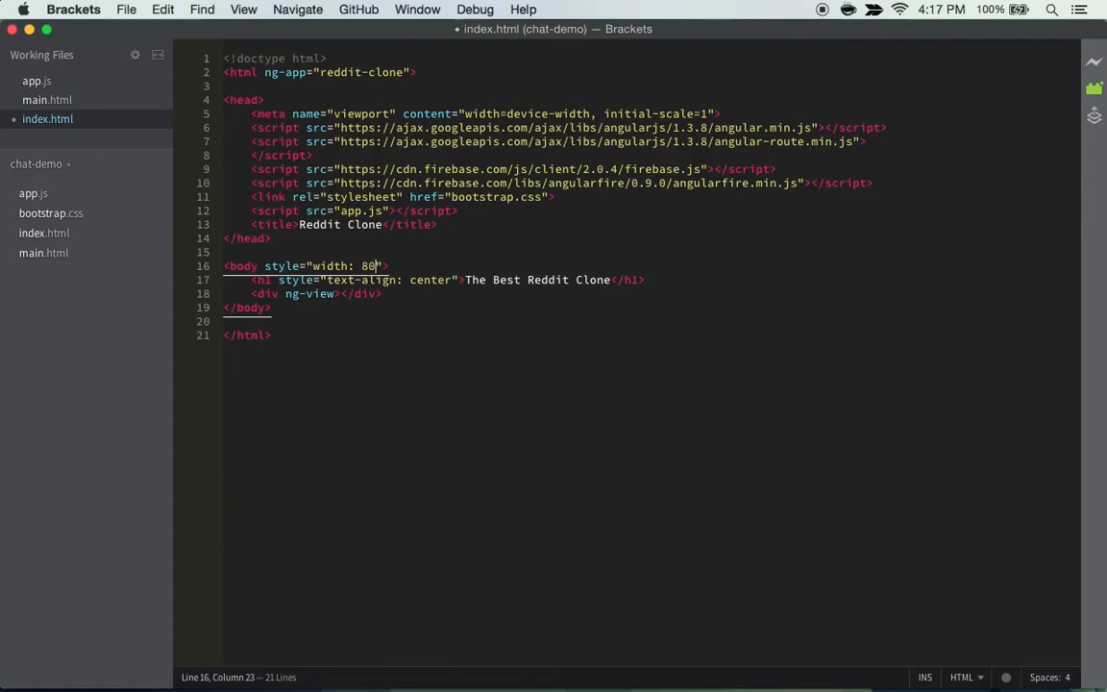
type("%; ma")
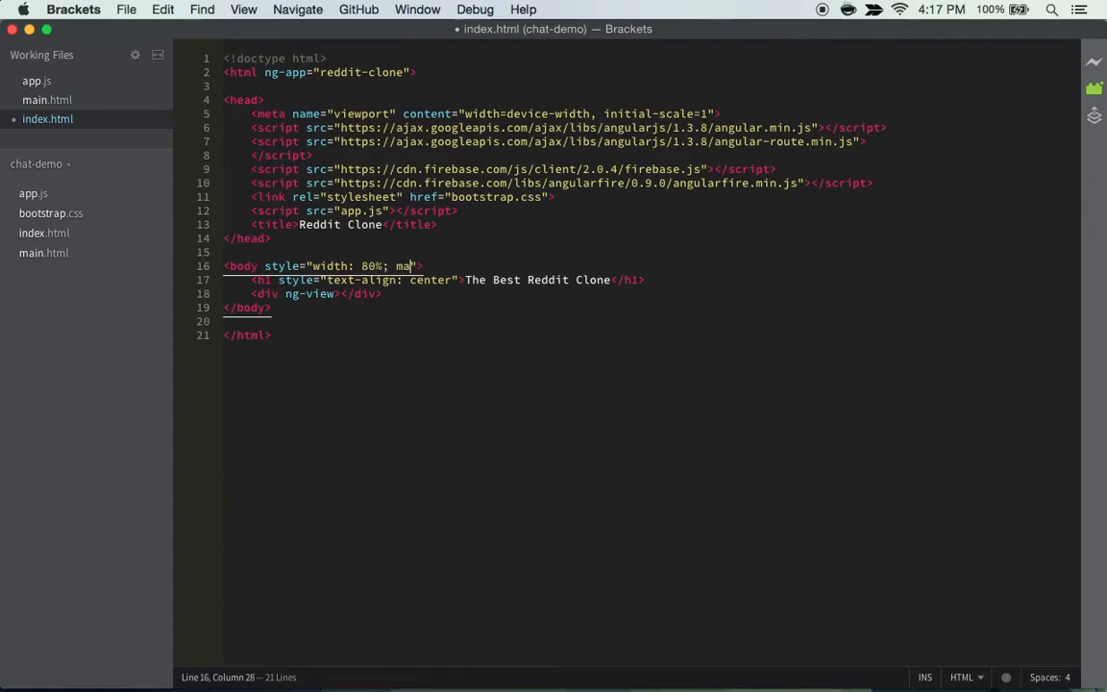
type("rgin: 0 auto")
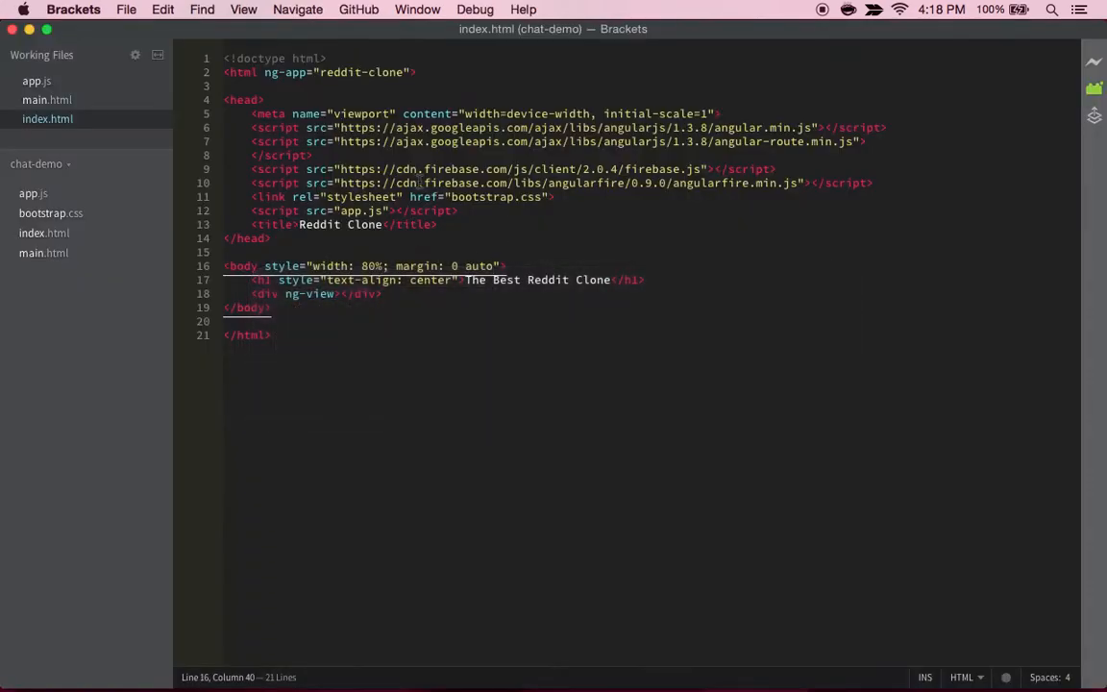
left_click(42, 254)
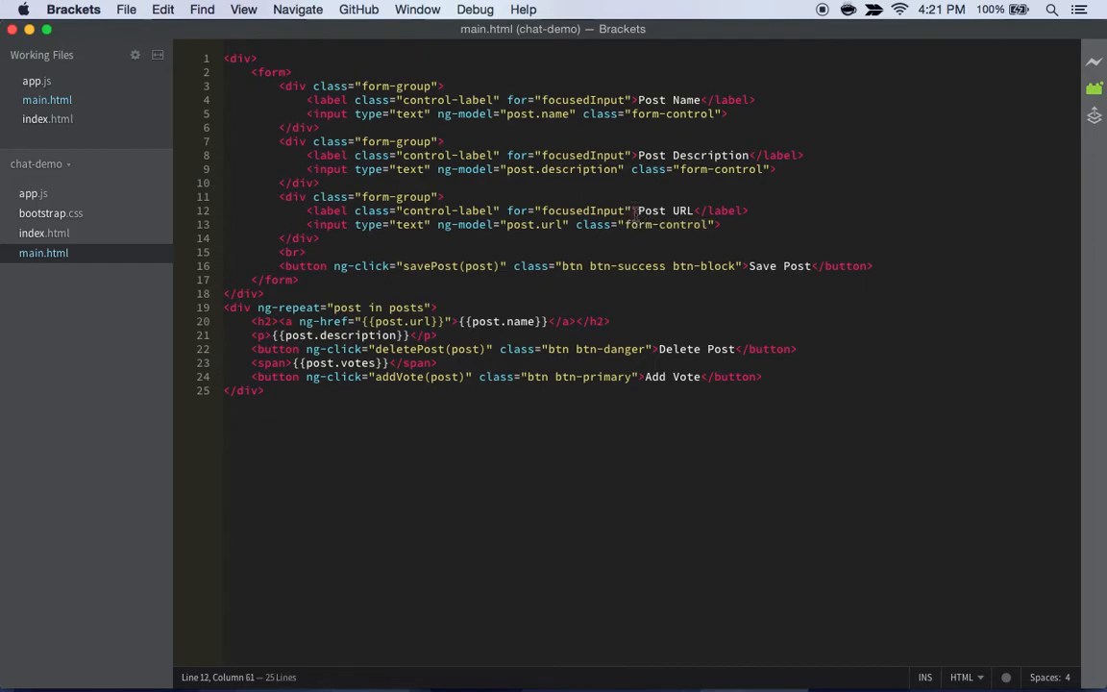
key("cmd+tab")
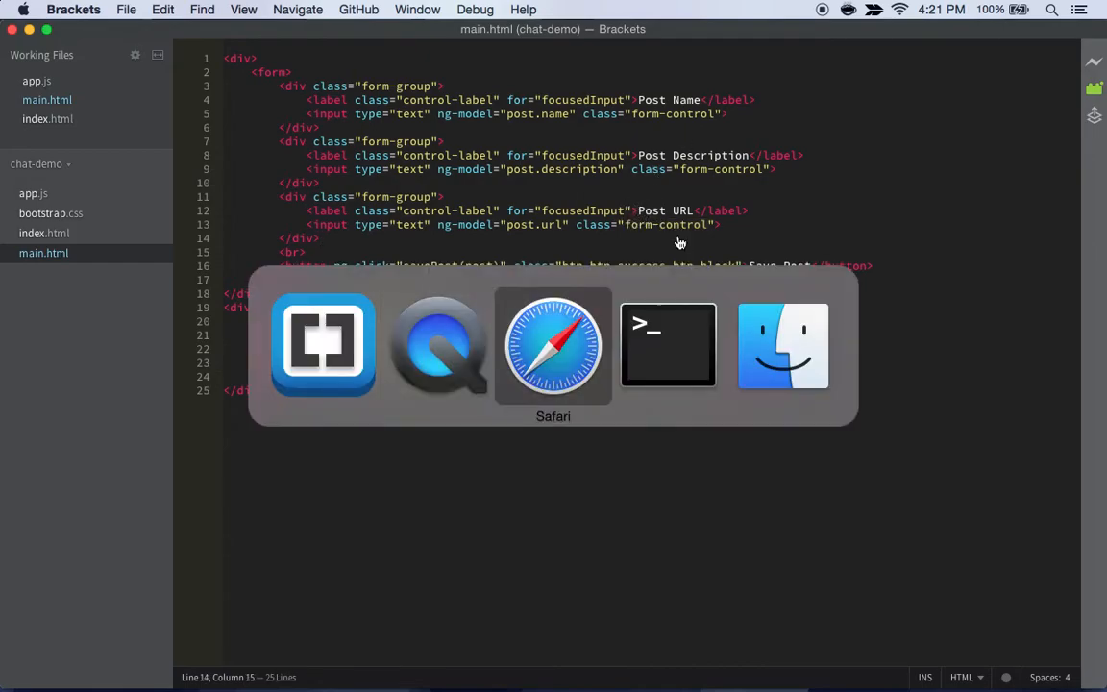
Step: In Safari, fill the form with the Apple post name, its description and URL
left_click(554, 344)
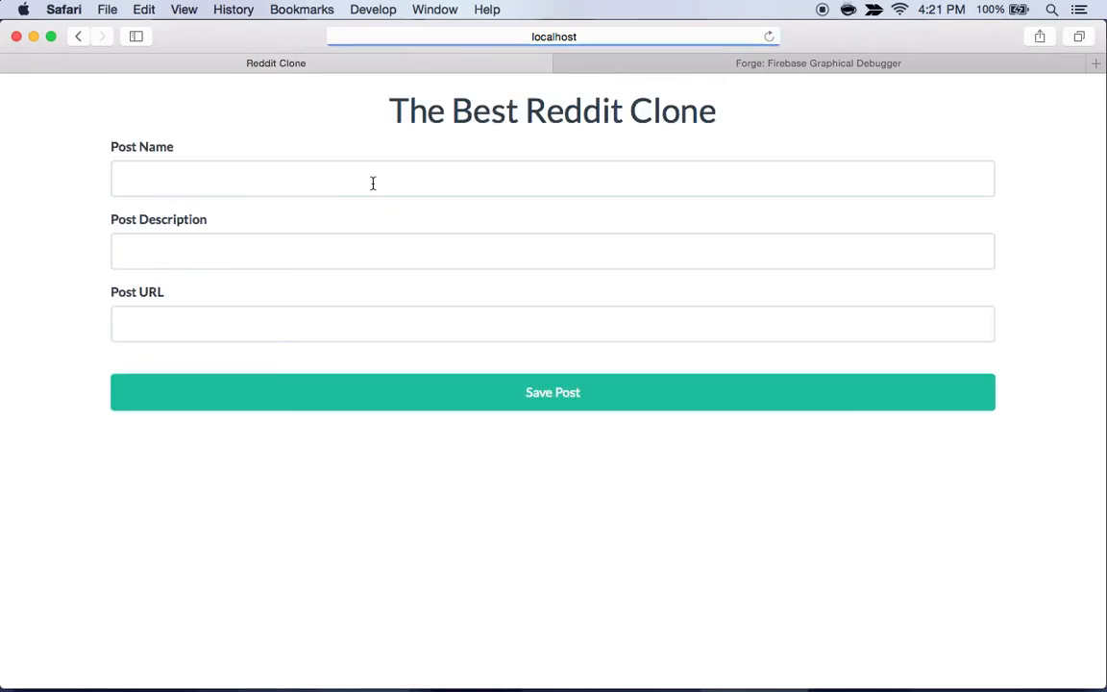
left_click(373, 177)
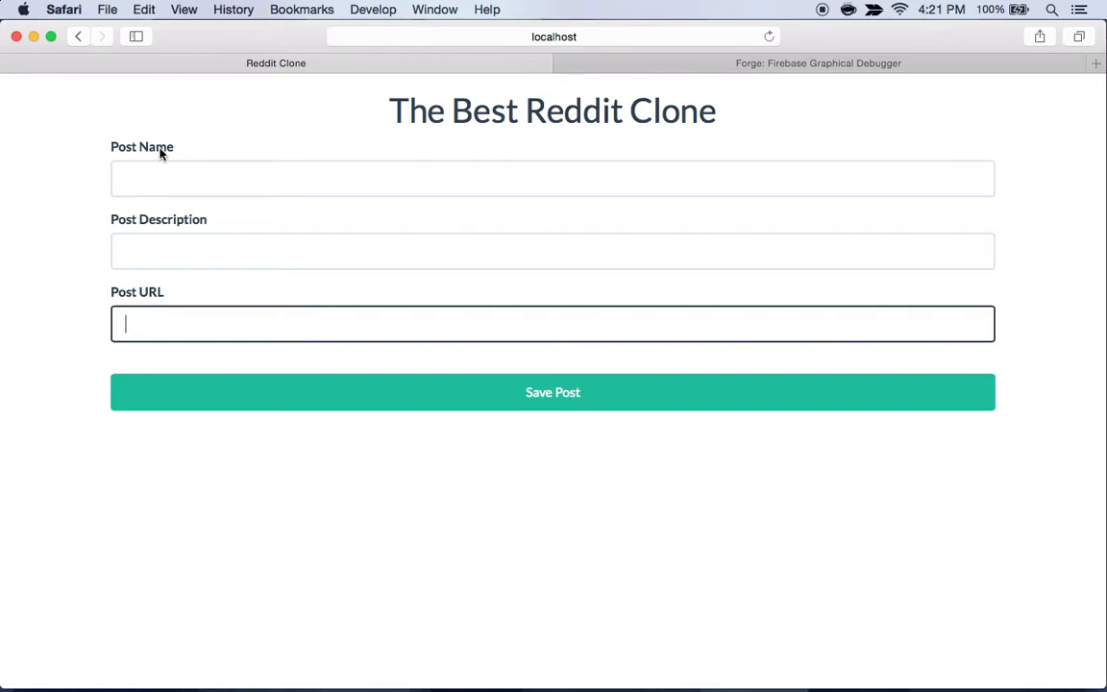
type("Apple")
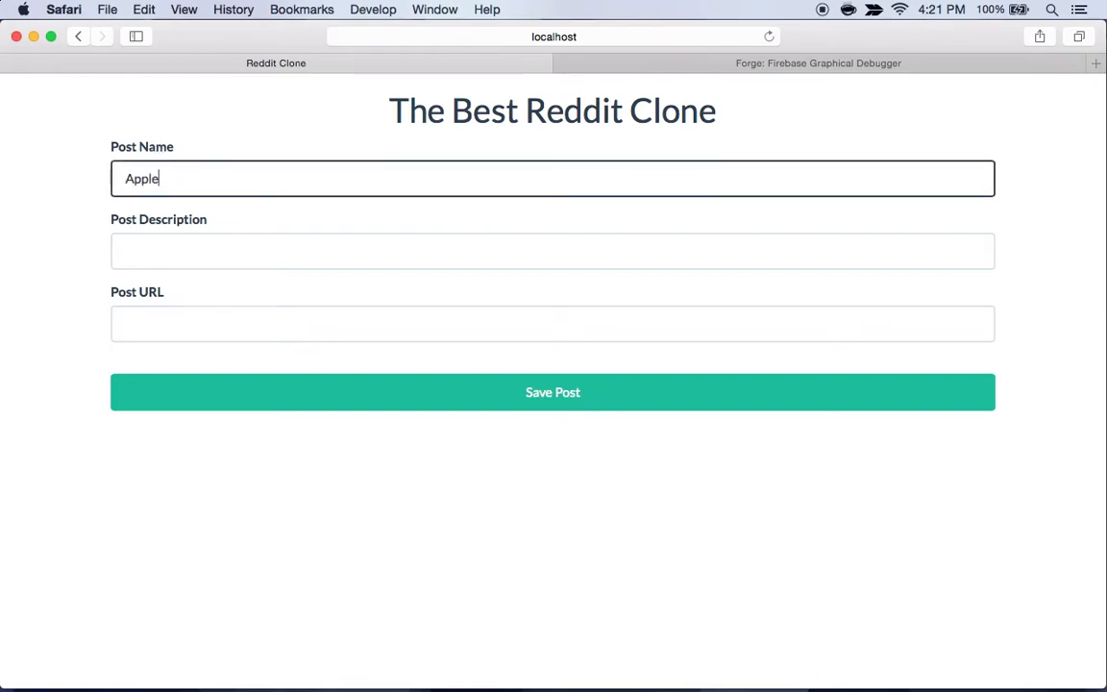
type("awesome website")
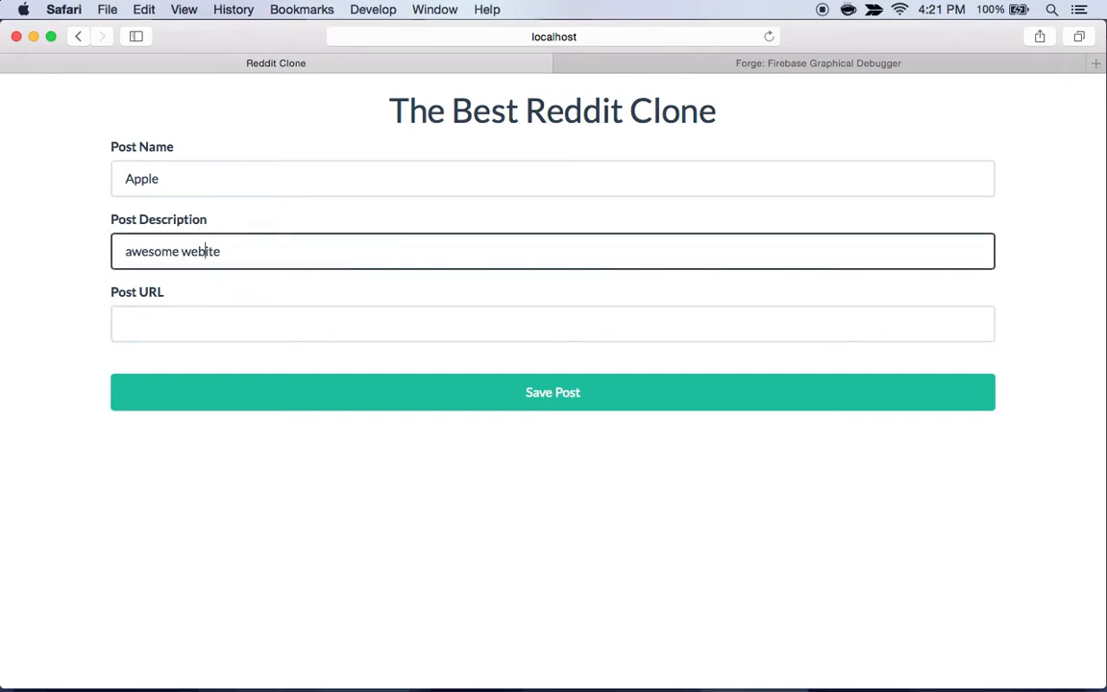
type("http://app")
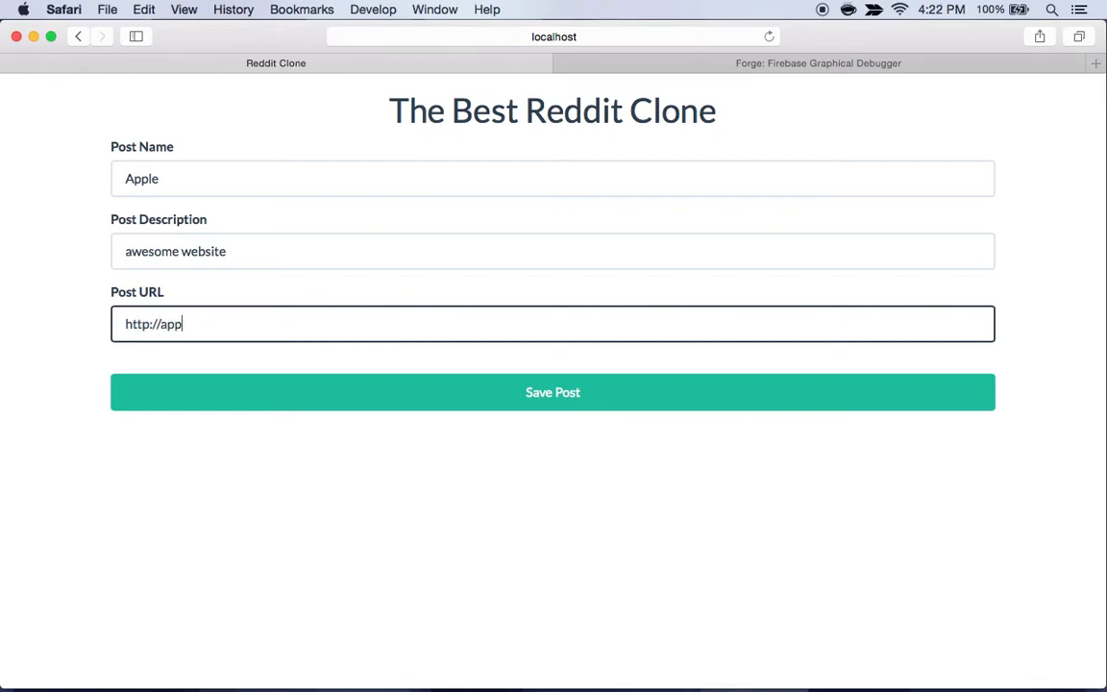
Step: Save the Apple post, add a vote, then save blank posts from the empty form
left_click(553, 392)
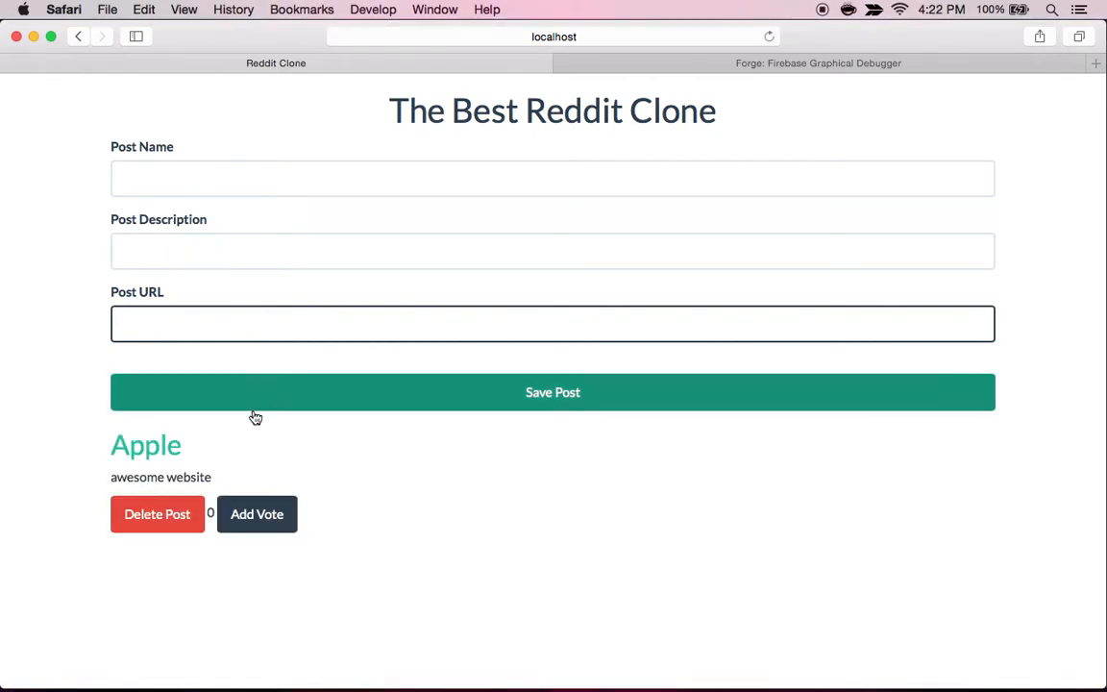
mouse_move(273, 511)
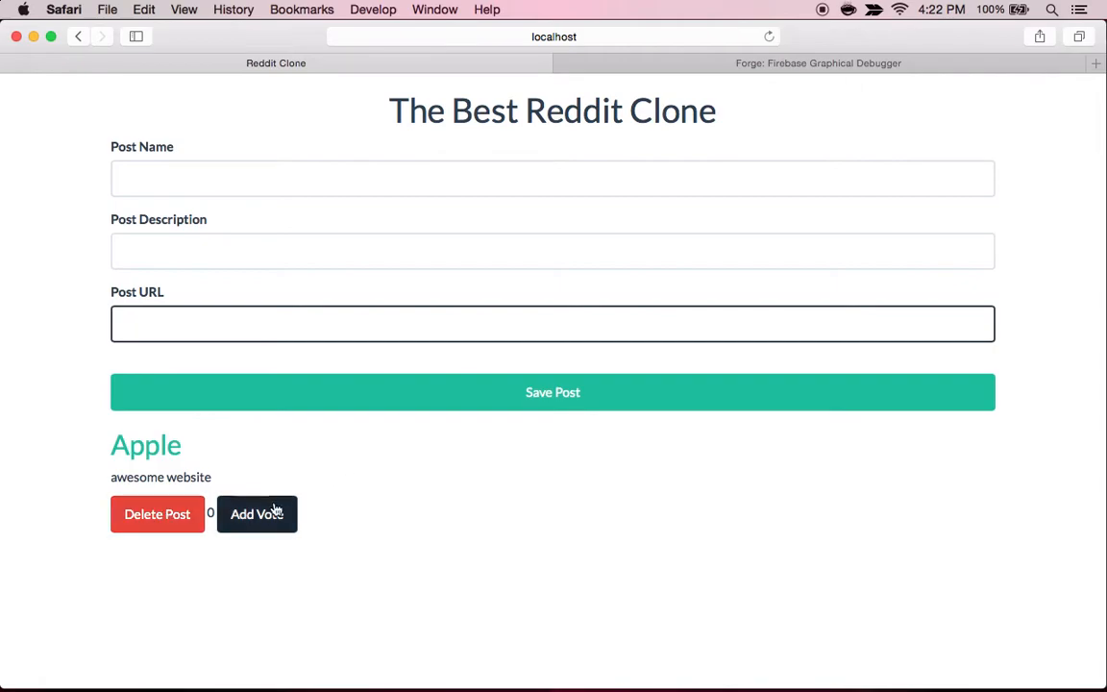
left_click(257, 515)
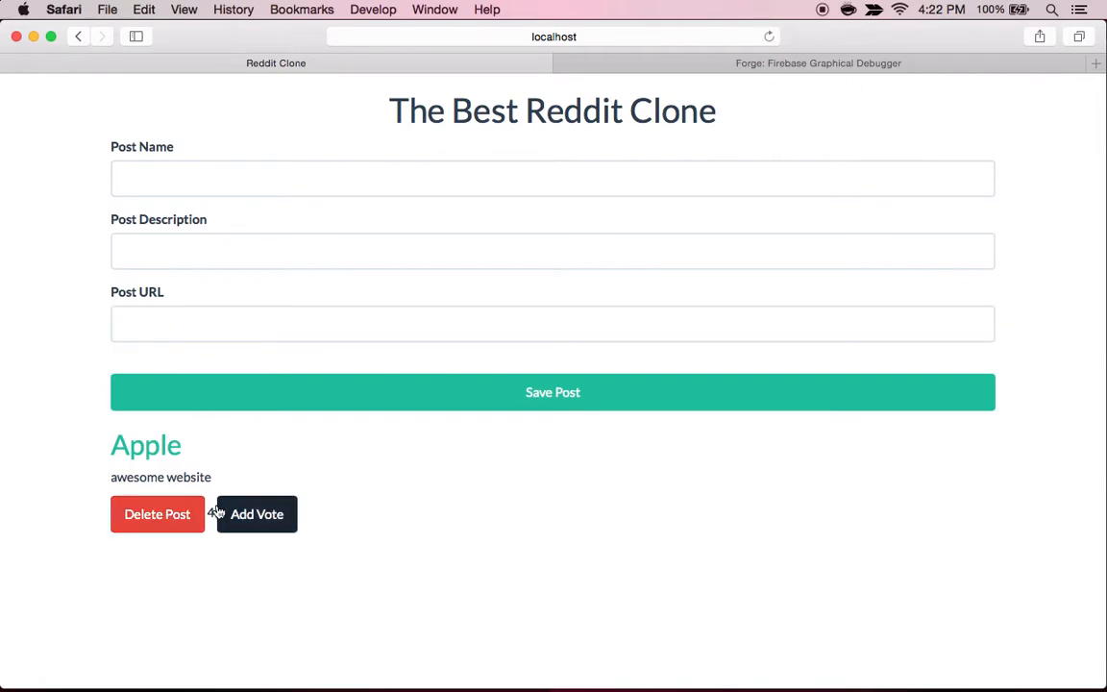
left_click(257, 515)
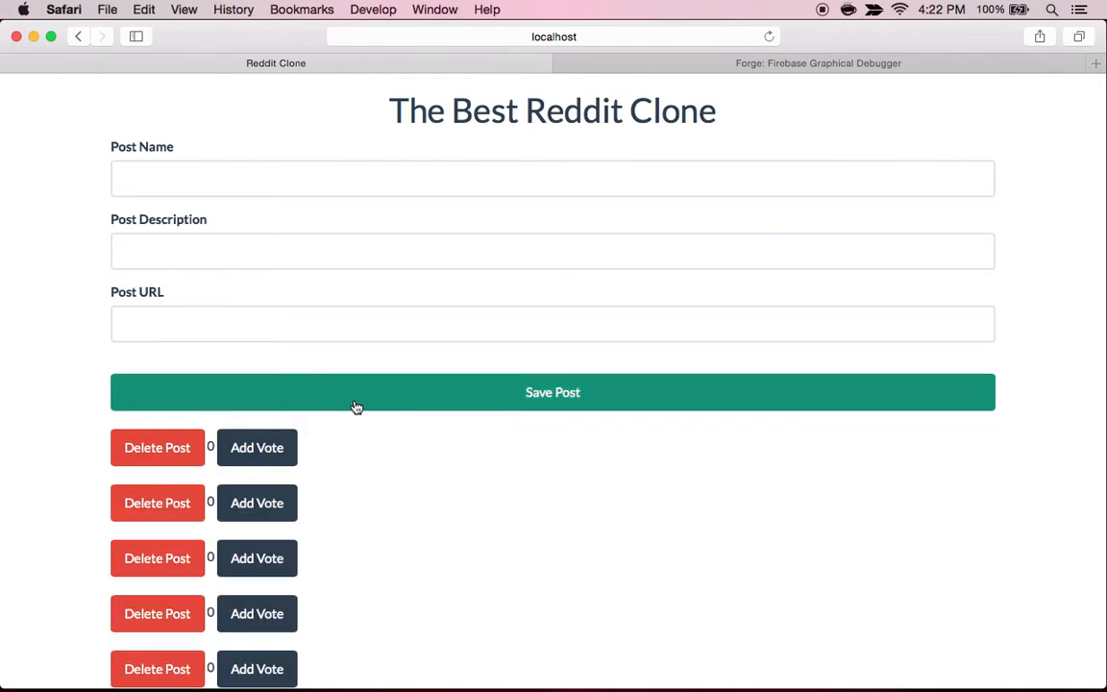
Step: Delete the last remaining post in Safari and return to Brackets
scroll("down", 3)
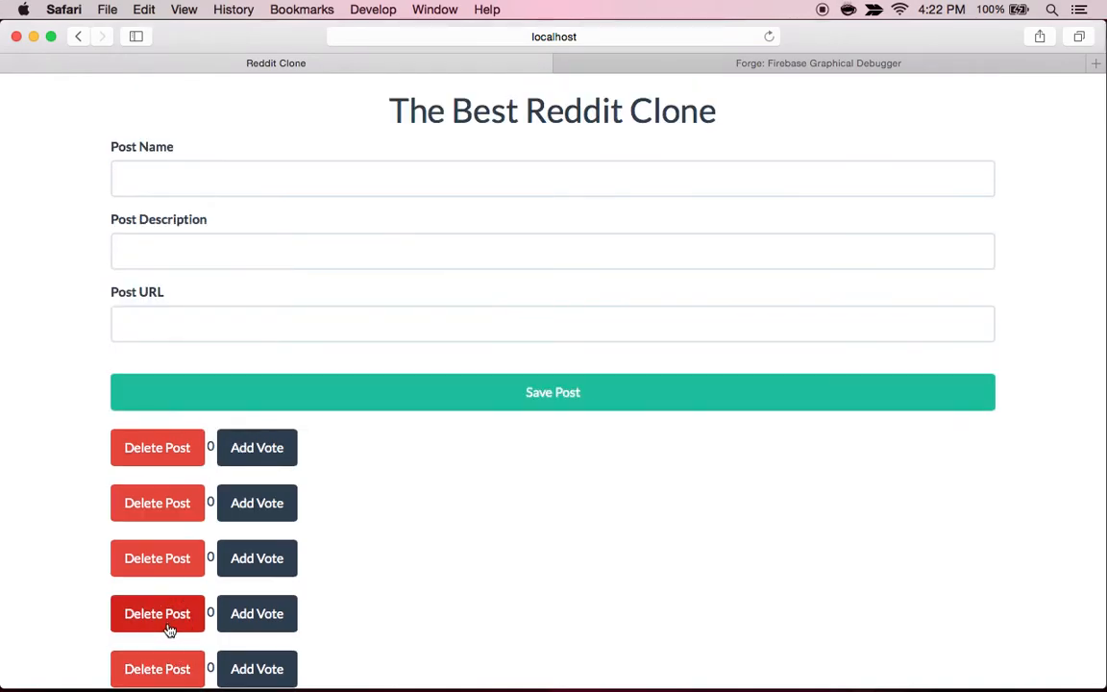
left_click(158, 613)
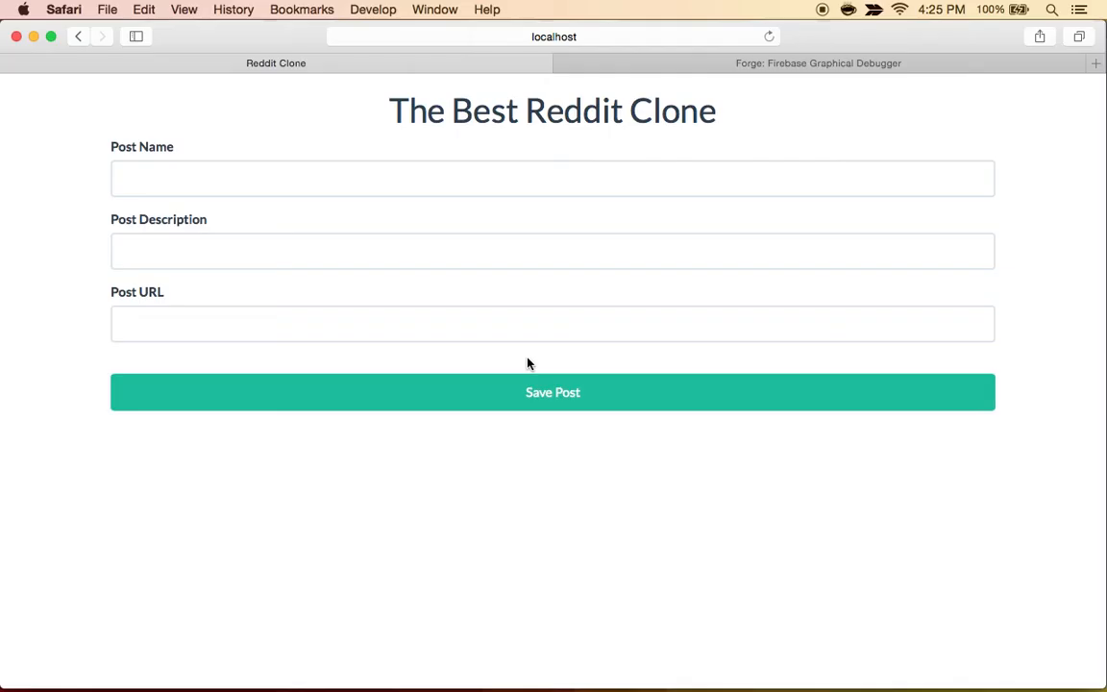
key("Cmd+Tab")
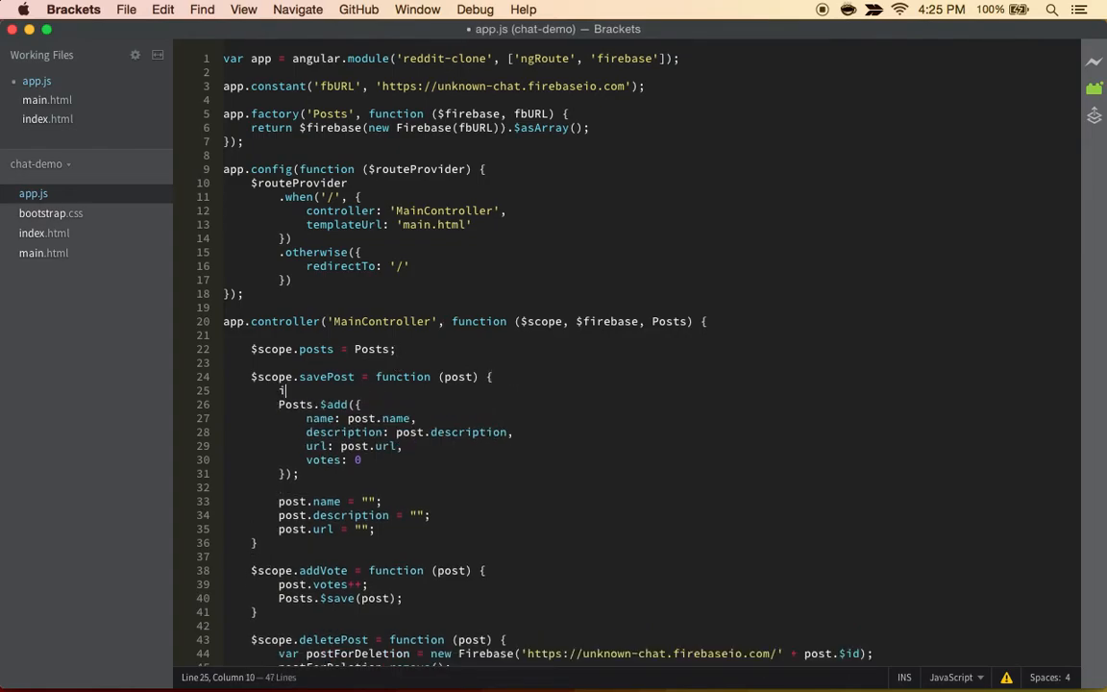
Step: Wrap savePost's Posts.$add in if (post.name && post.description && post.url) and save app.js
type("if()")
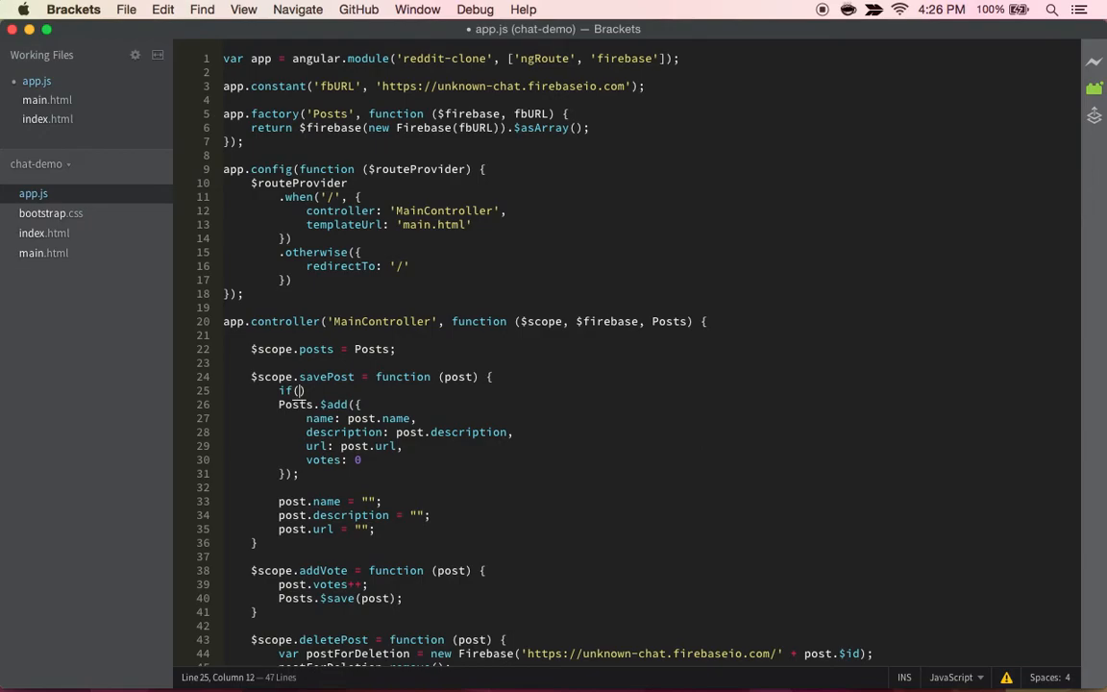
type("post.nam")
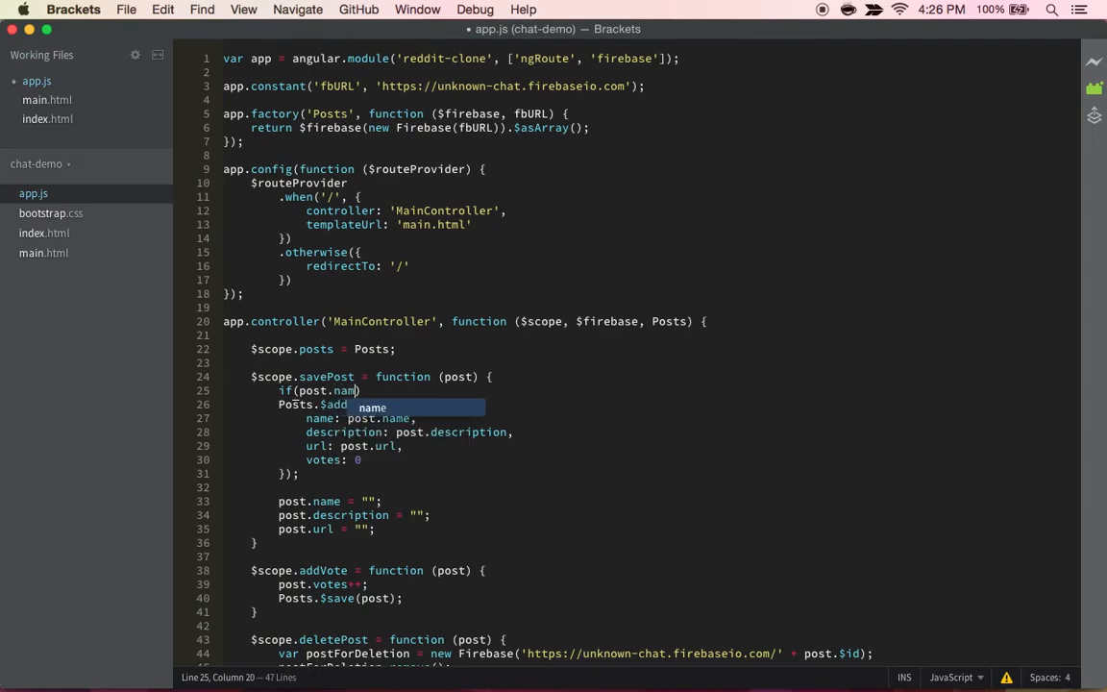
type("&&")
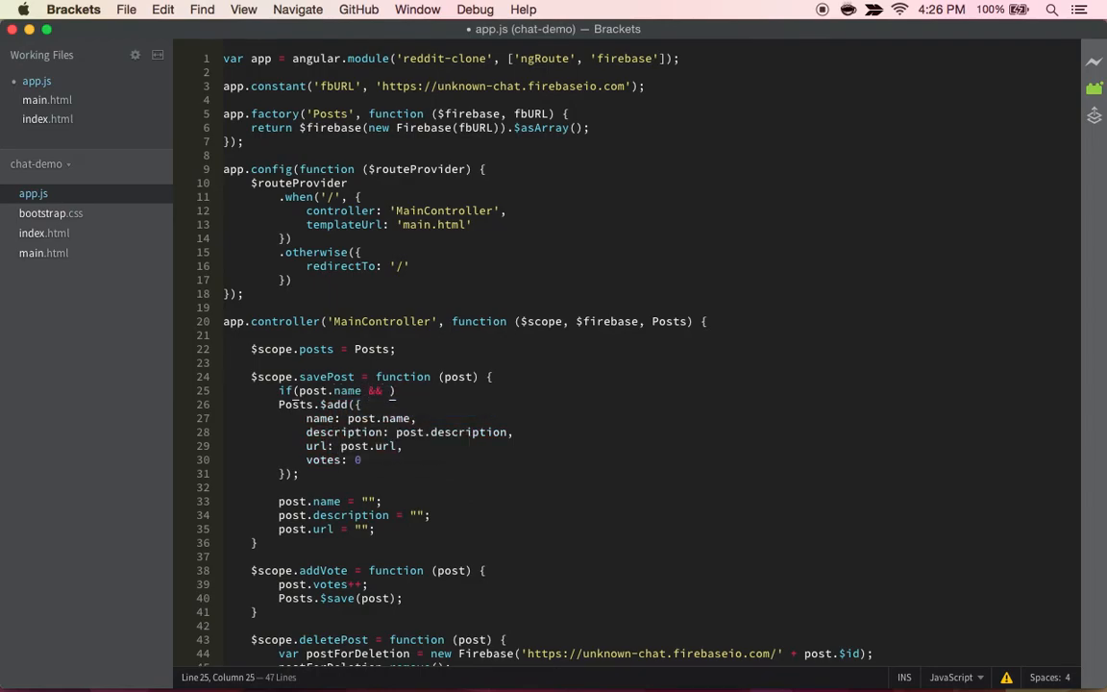
type("post.description")
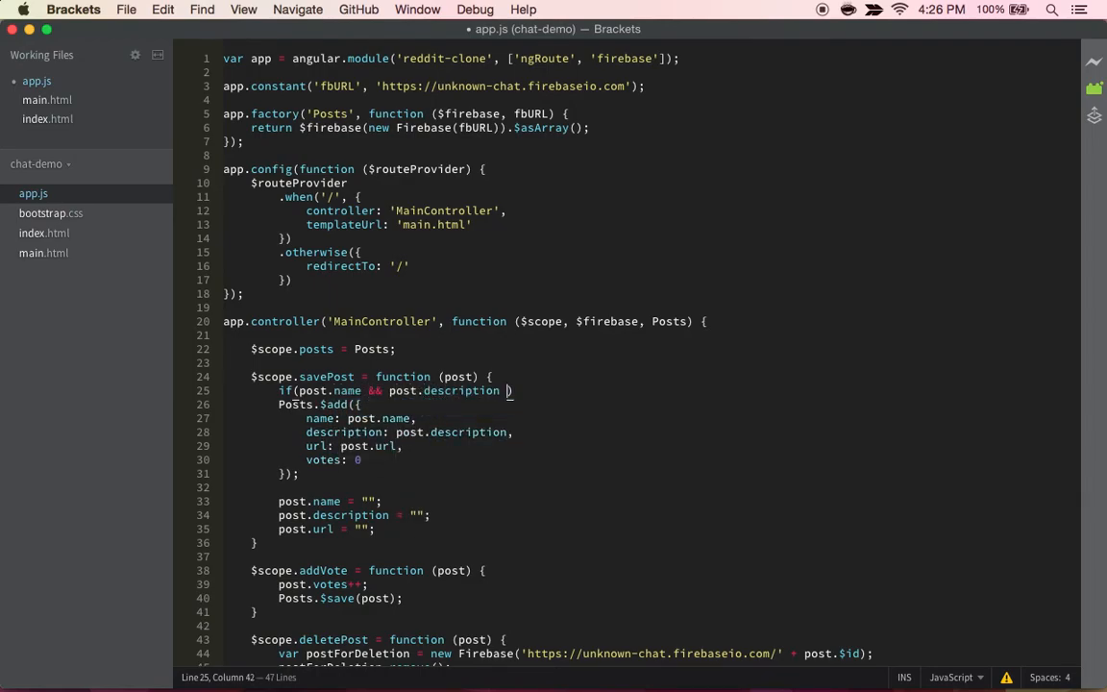
type("&& post")
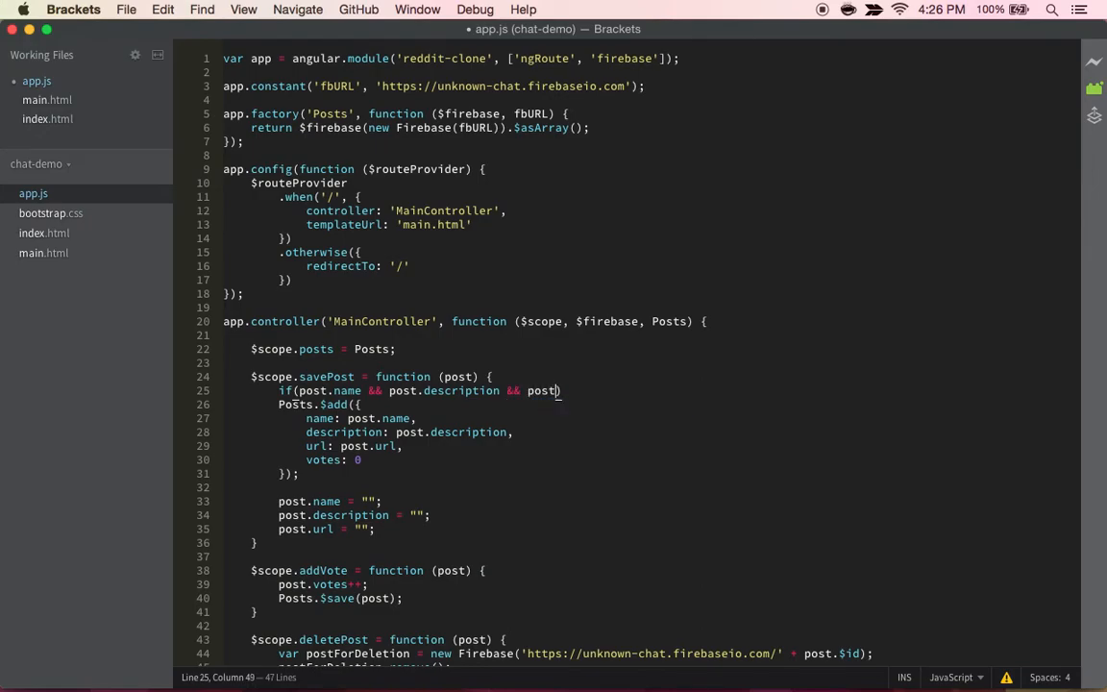
type(".url")
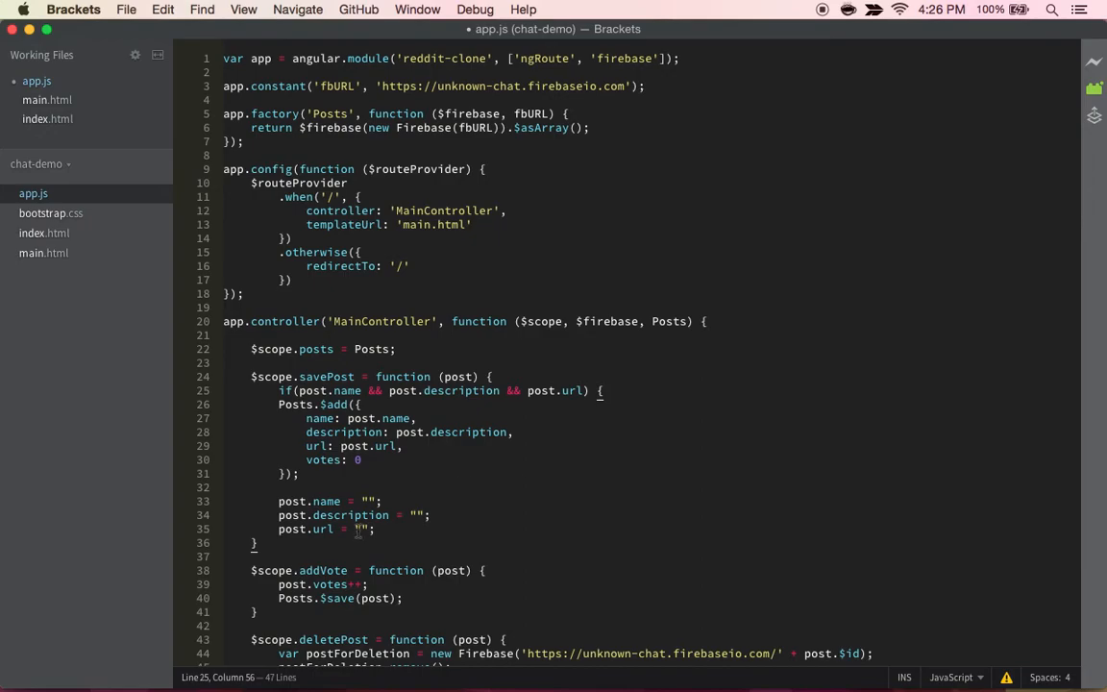
key("Enter")
type("}")
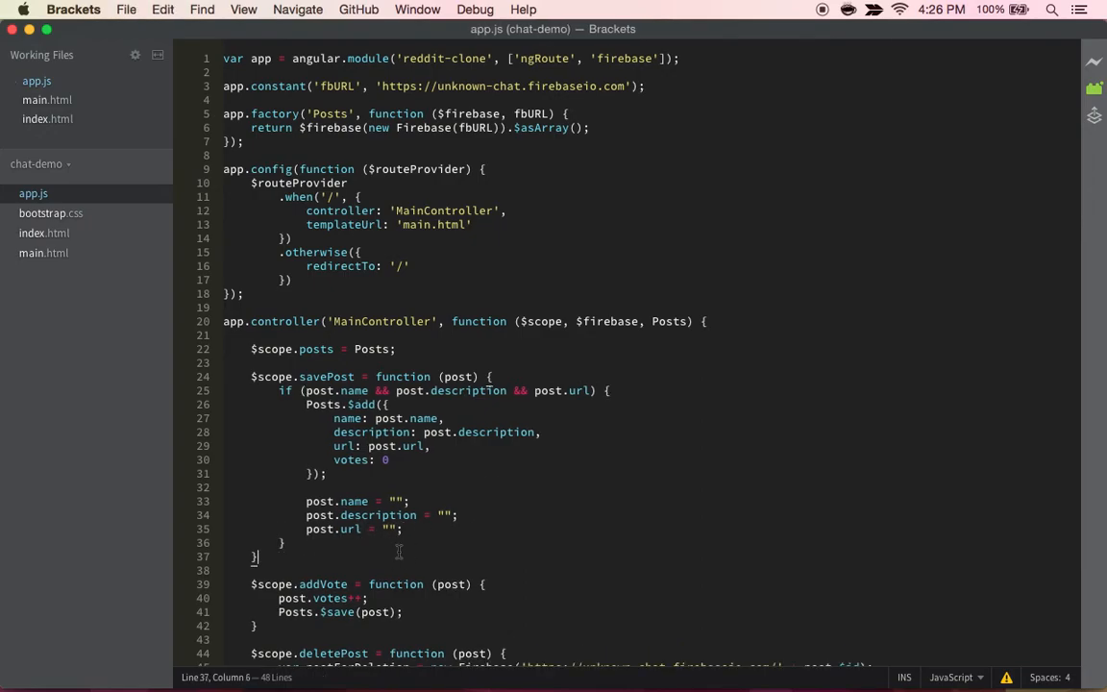
mouse_move(312, 453)
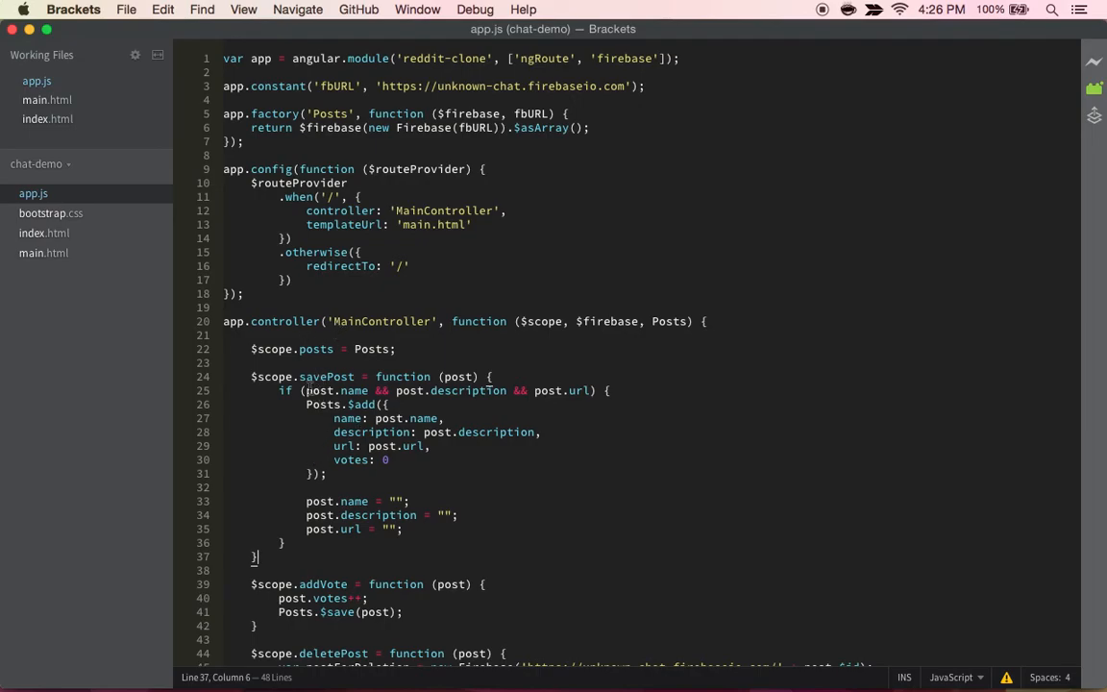
double_click(355, 390)
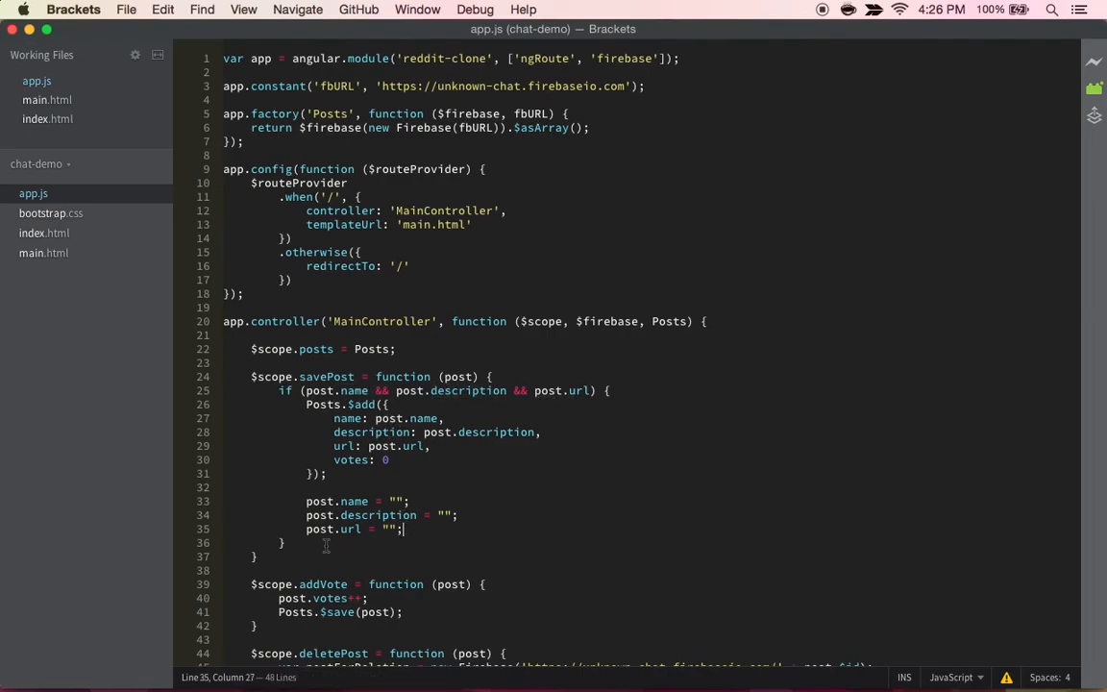
Step: Add else { alert('Sorry bro you need all of those inputs...'); } after the if block in savePost
type("else")
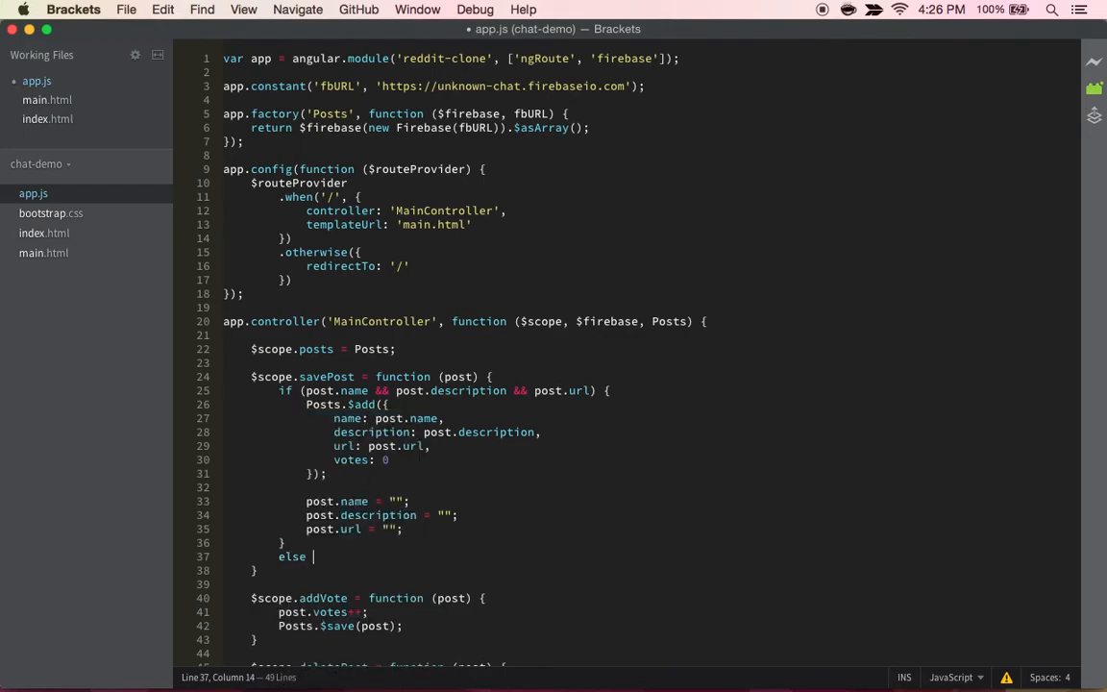
type("{")
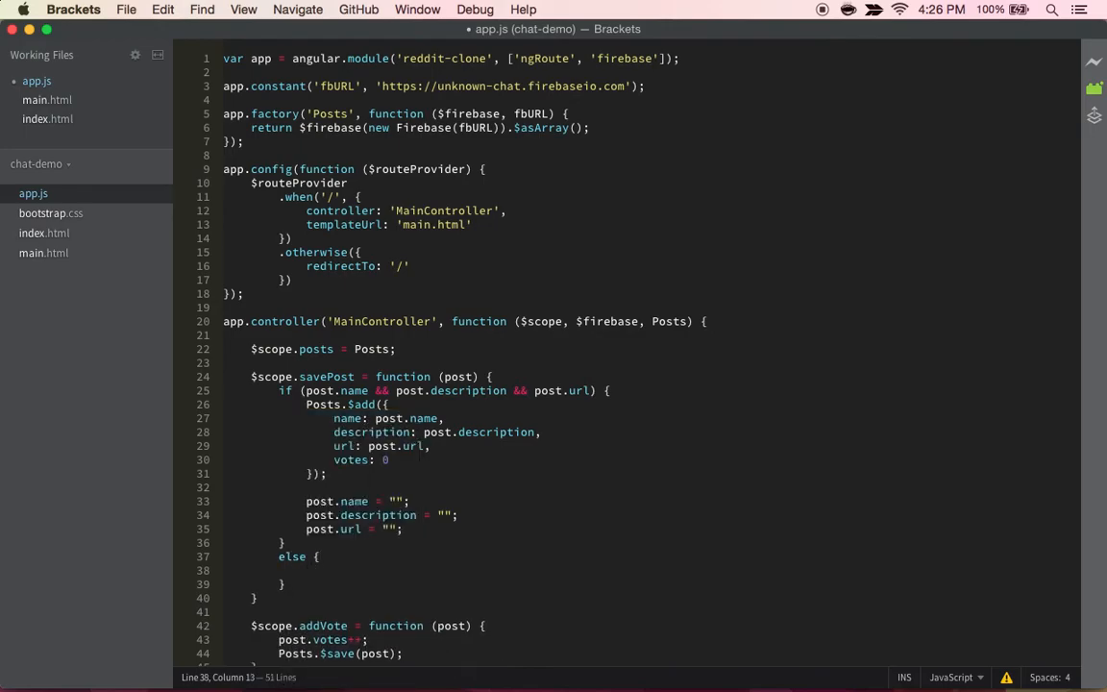
type("alert('Sorr")
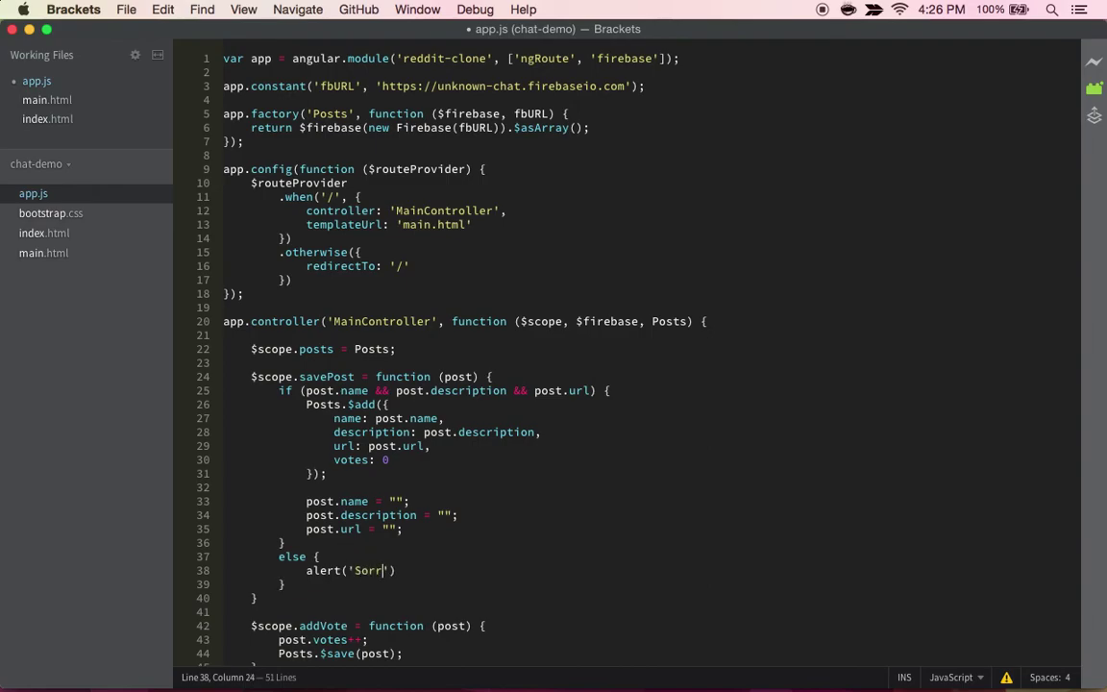
type("y bro you need")
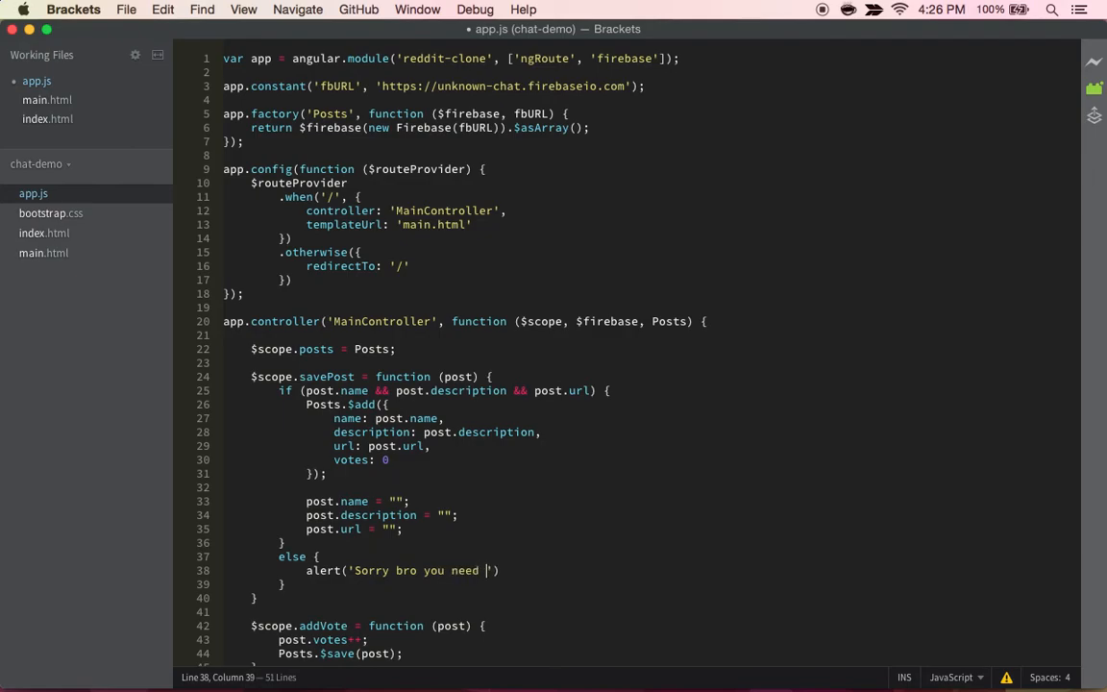
type("a")
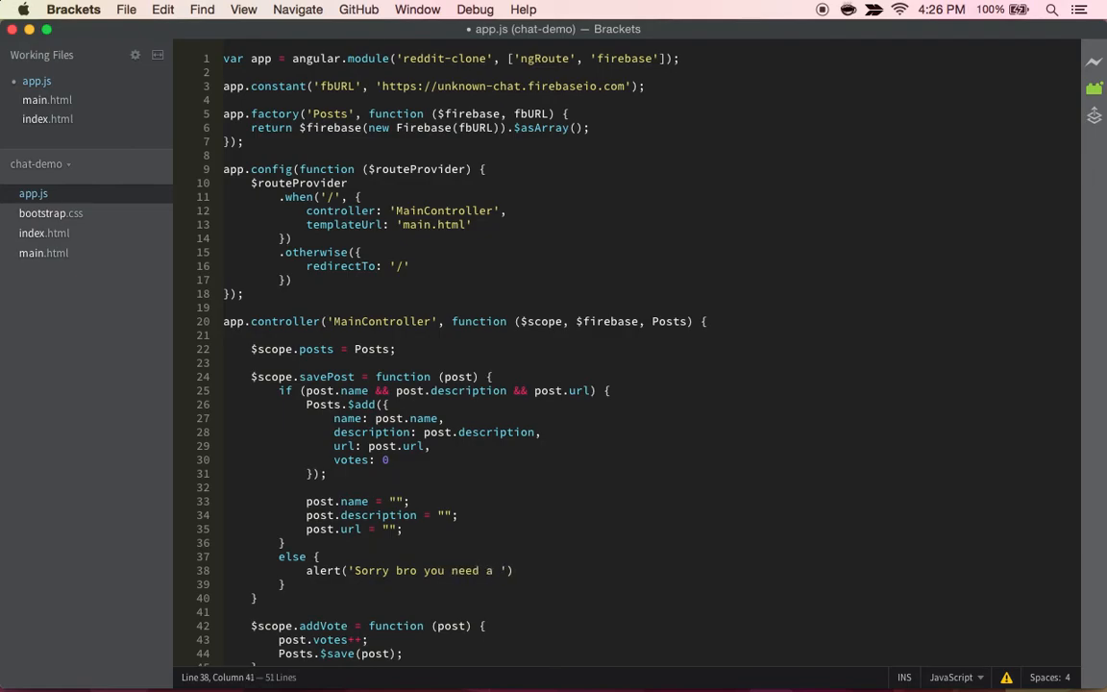
type("all of")
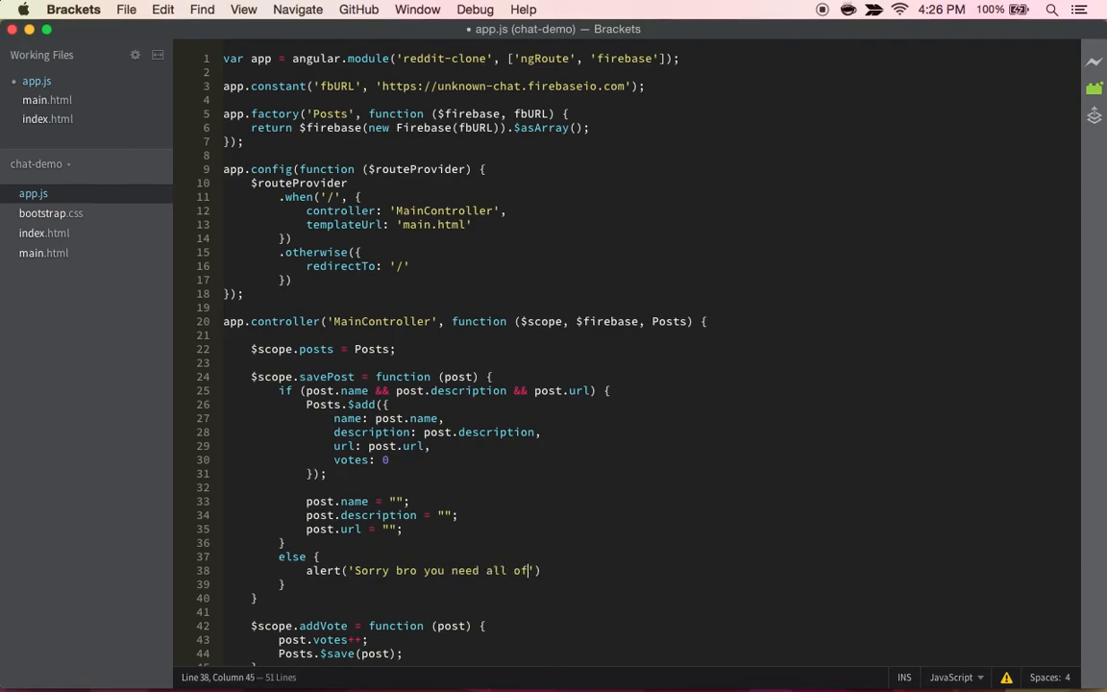
type("those")
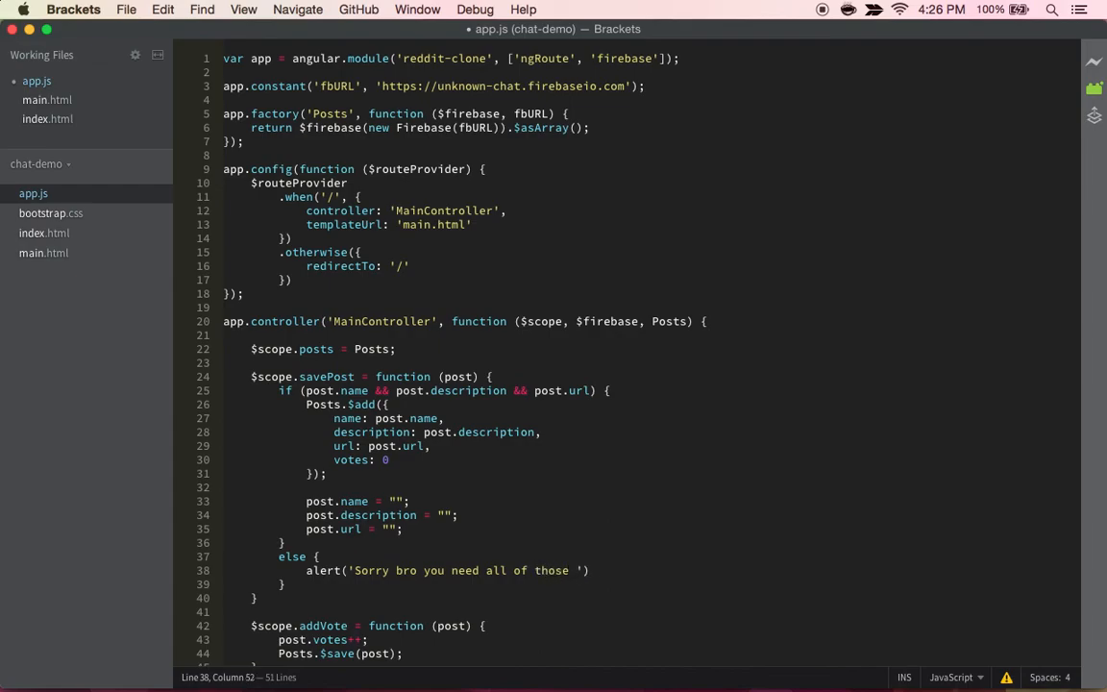
type("inputs")
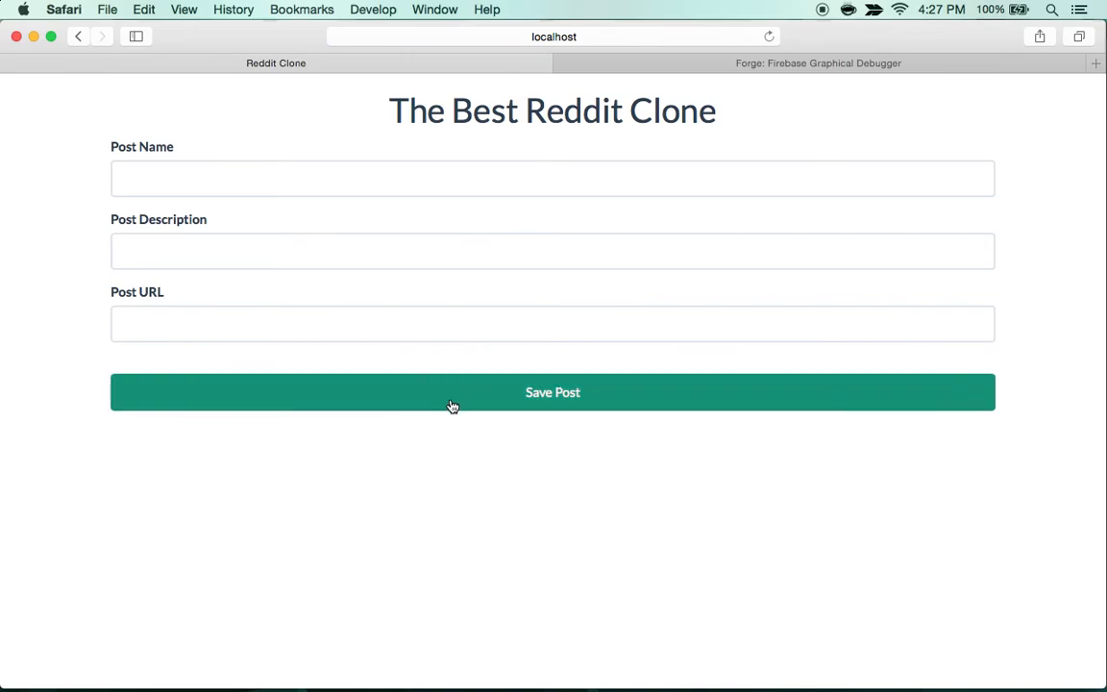
Step: Enter post name 'asd', confirm the empty-fields alert appears, then save the completed 'asd' post
left_click(554, 402)
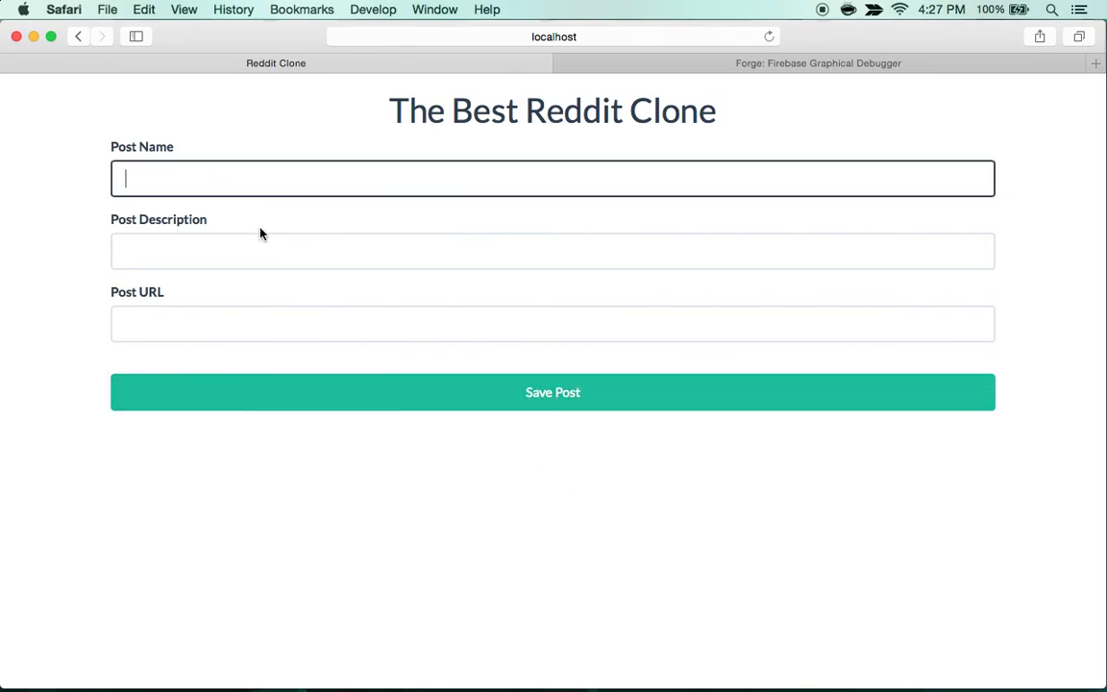
type("asd")
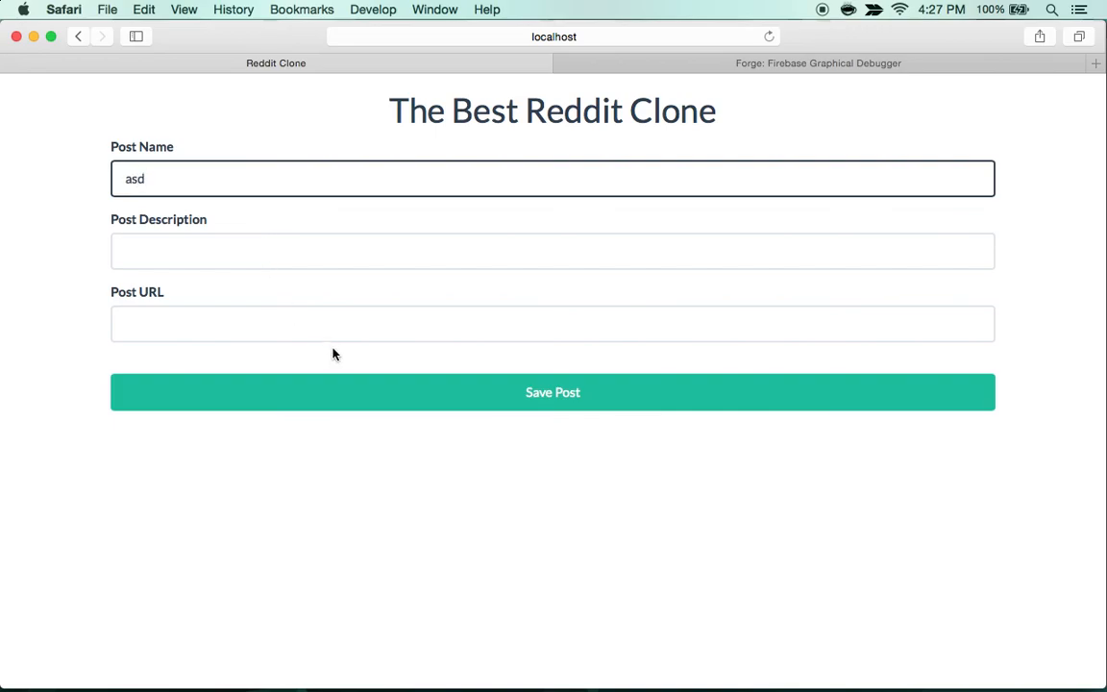
left_click(553, 392)
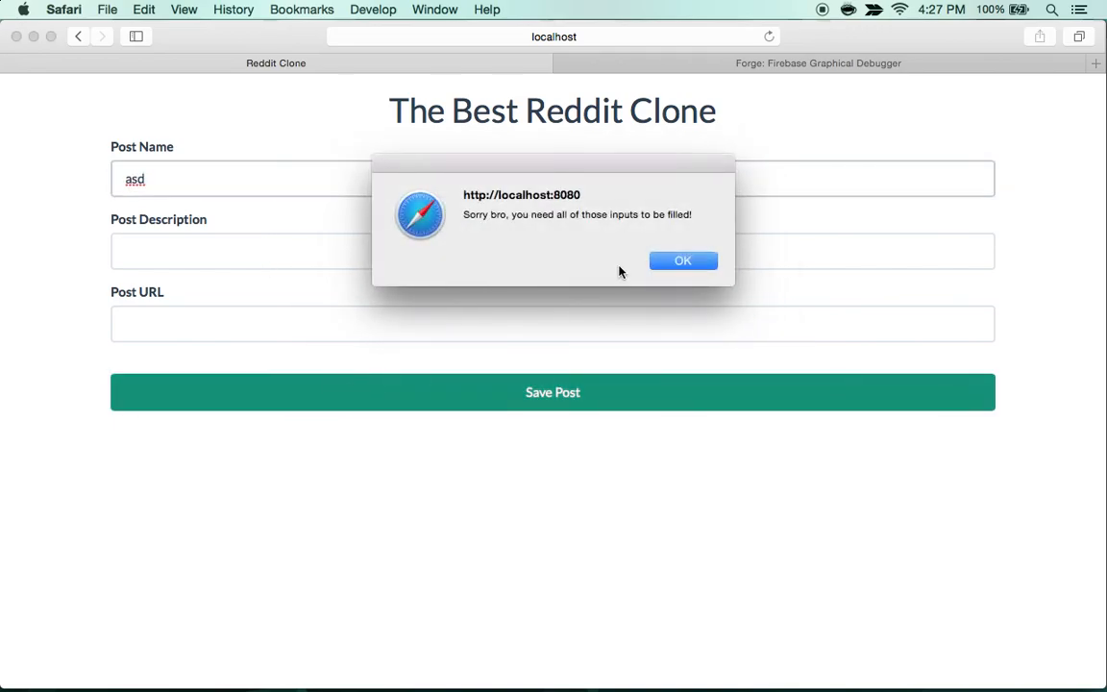
left_click(682, 261)
type("asd")
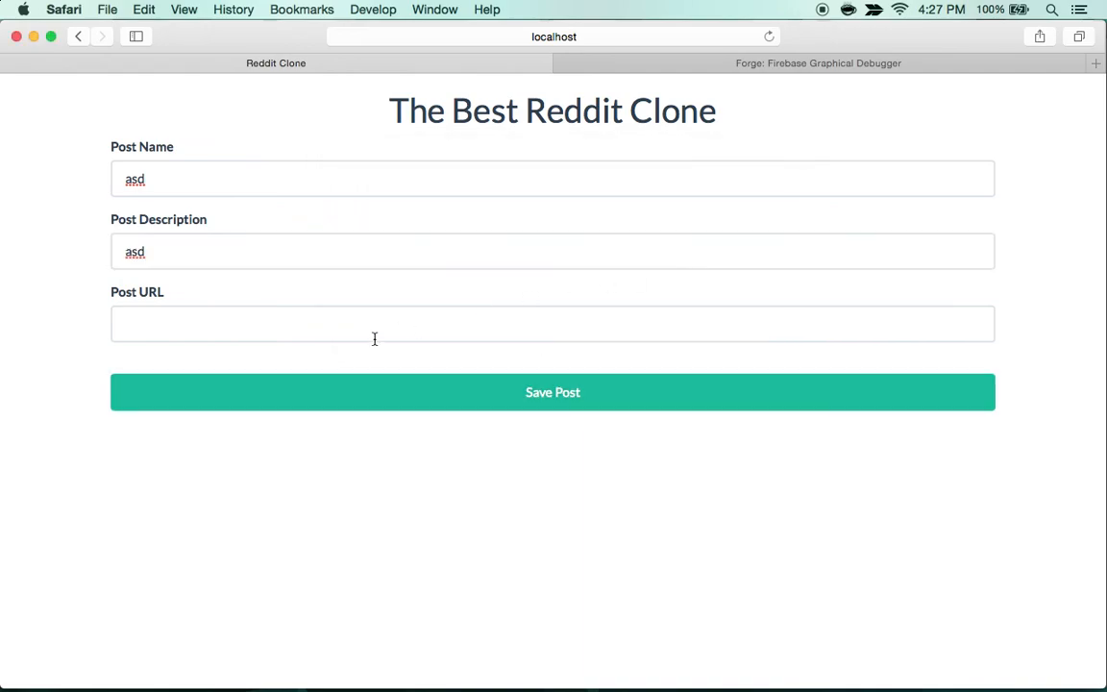
left_click(553, 392)
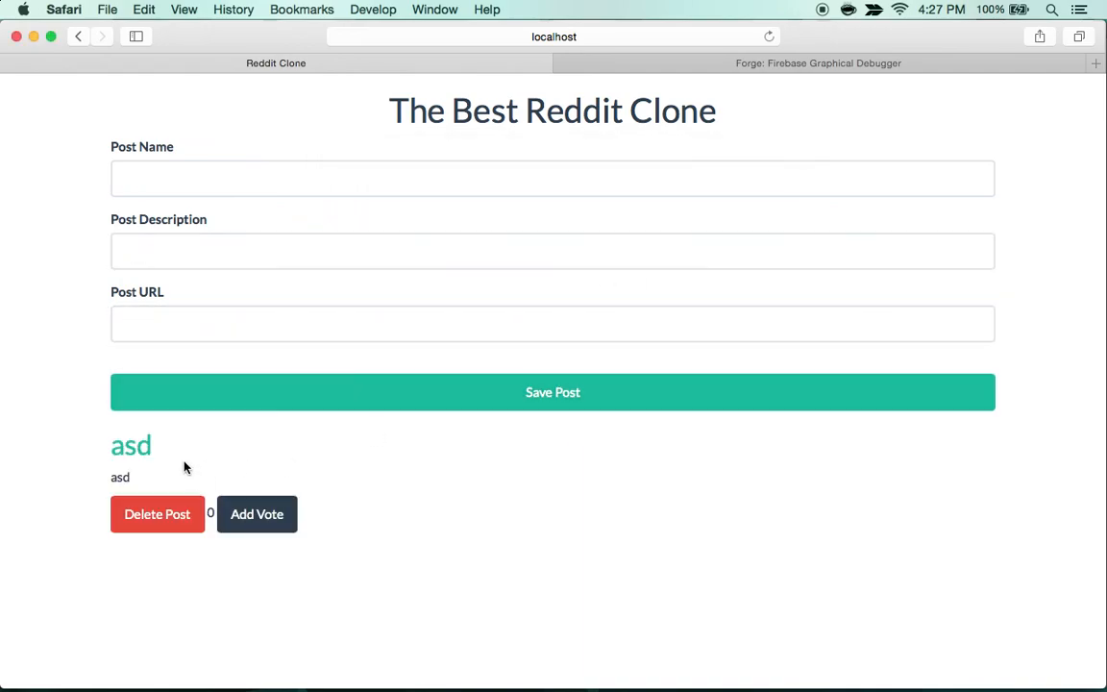